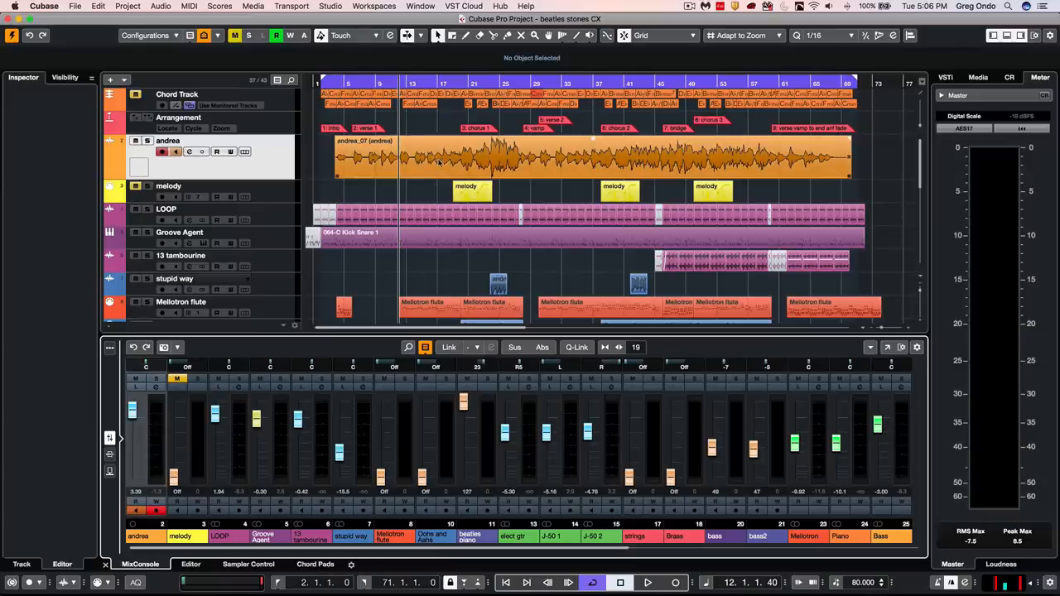
# - Show the andrea vocal event in the lower-zone Sample Editor with VariAudio segments
pyautogui.click(580, 157)
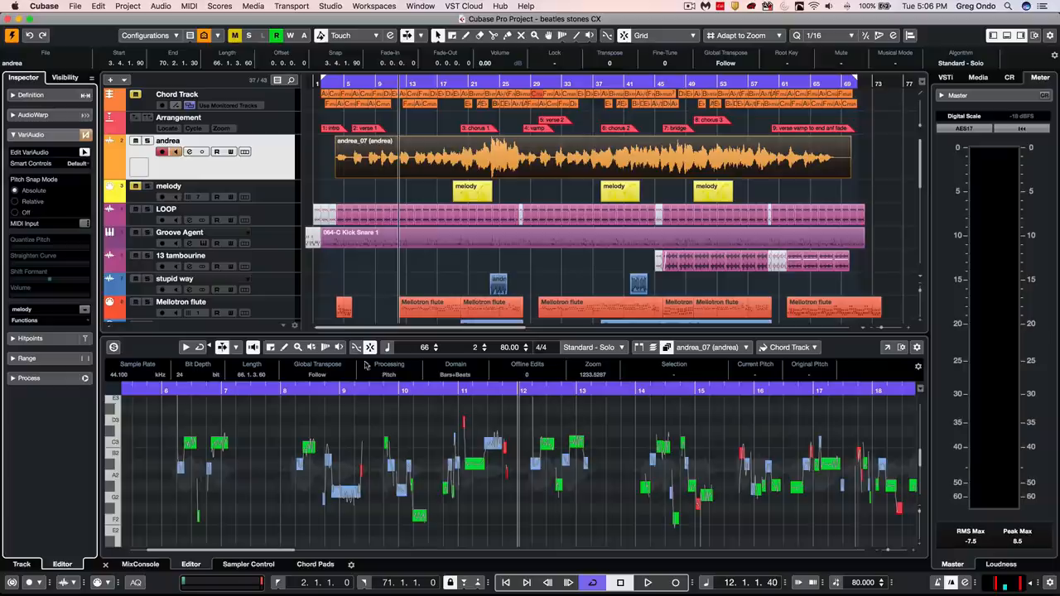
pyautogui.moveTo(300, 475)
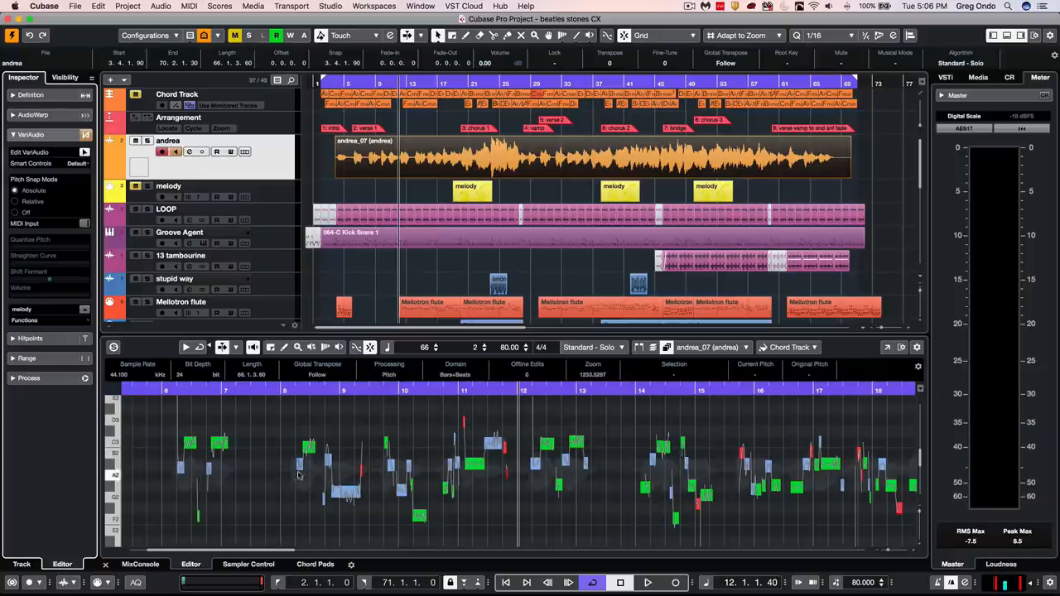
pyautogui.moveTo(303, 423)
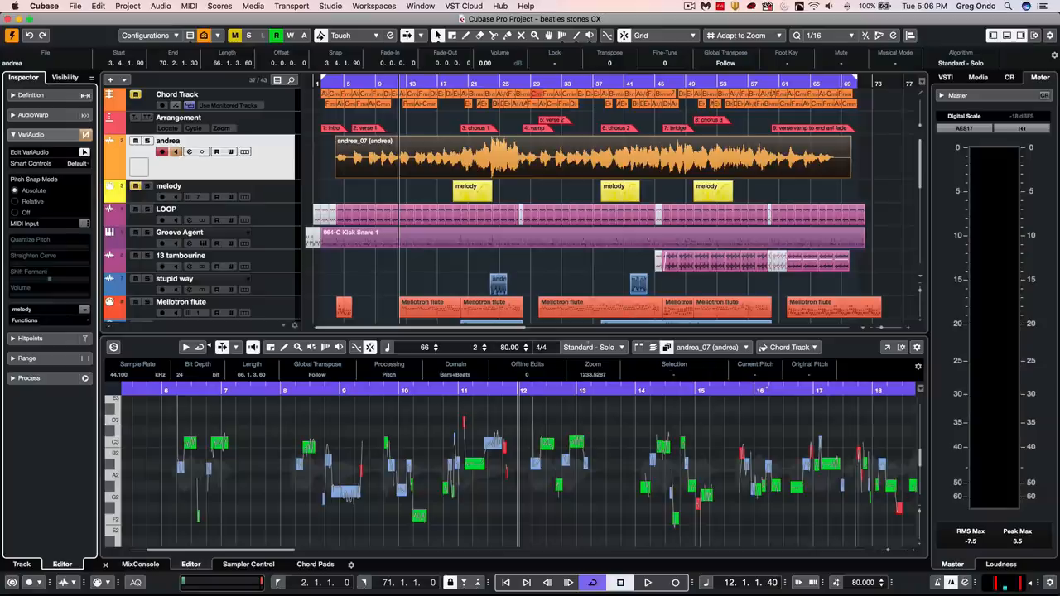
pyautogui.click(787, 347)
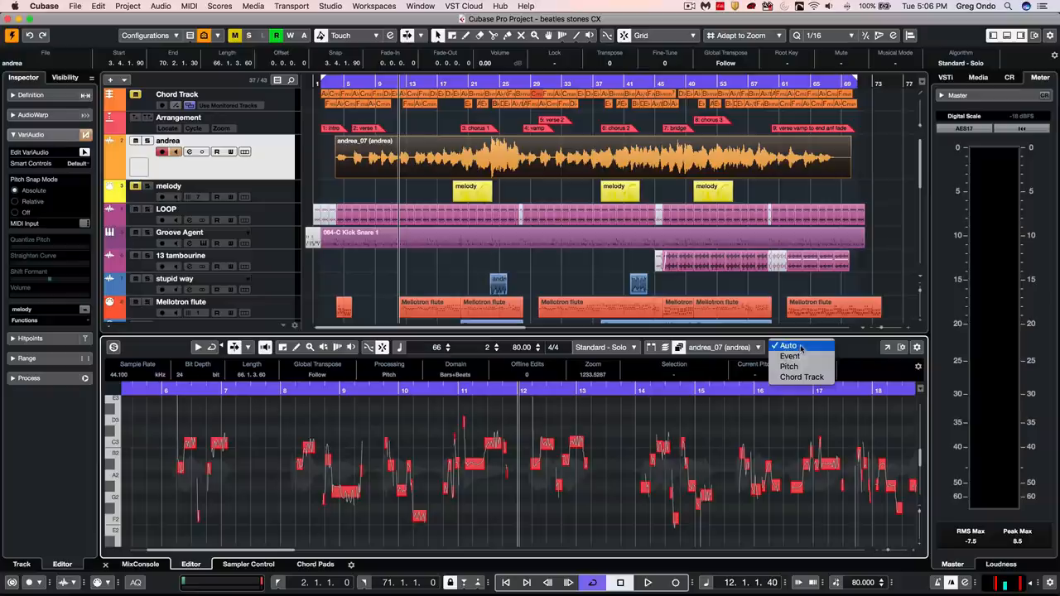
pyautogui.click(789, 355)
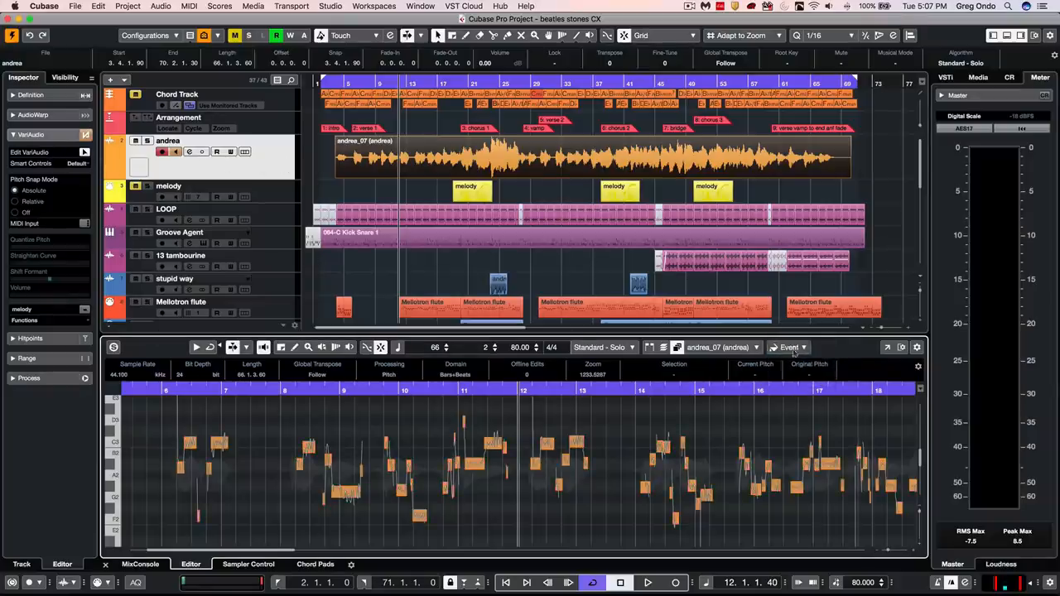
pyautogui.click(789, 347)
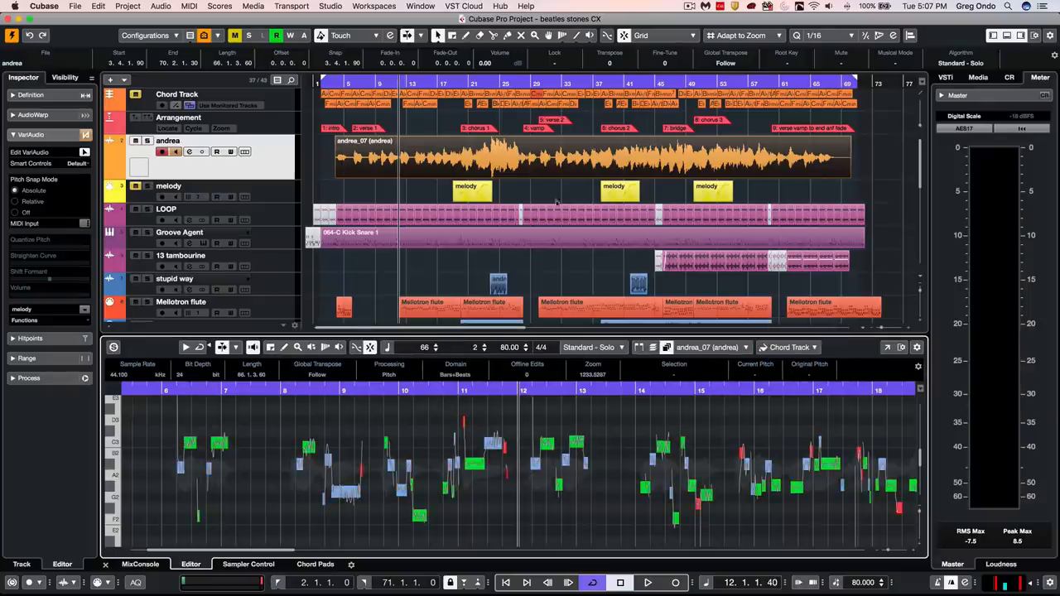
pyautogui.moveTo(392, 120)
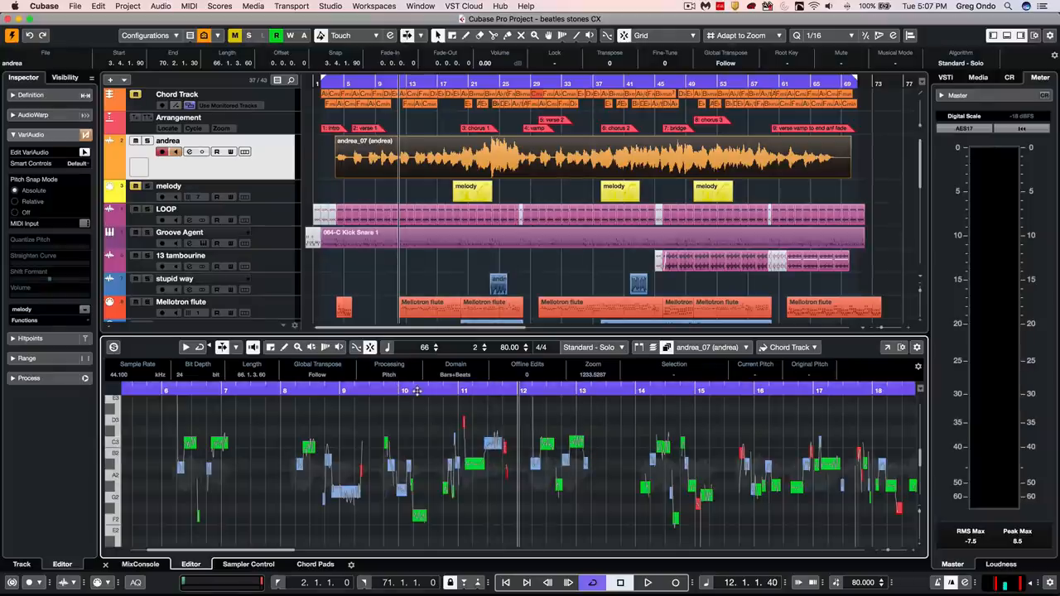
pyautogui.click(647, 582)
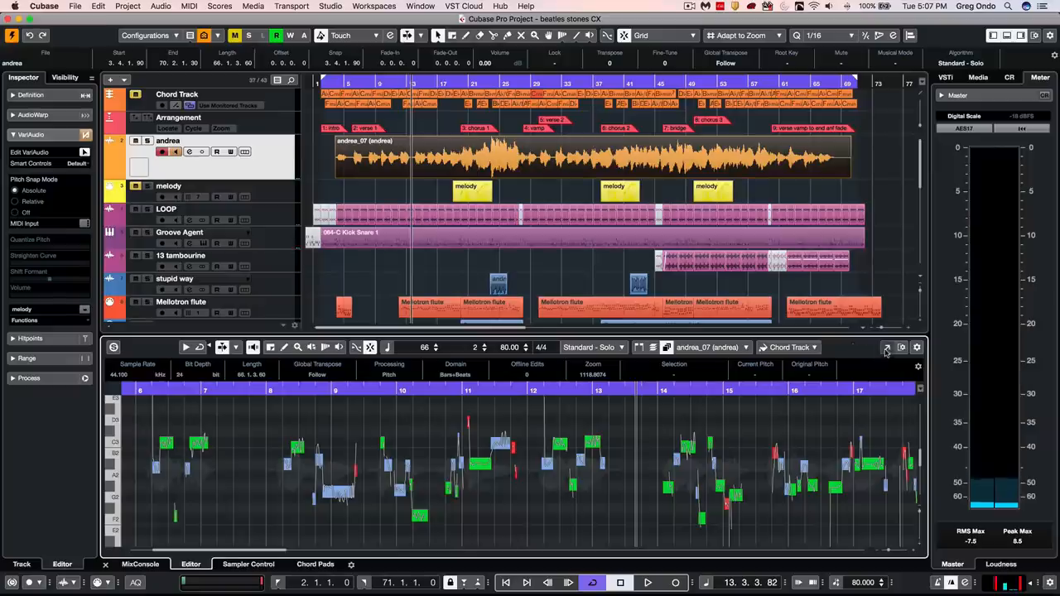
pyautogui.moveTo(887, 348)
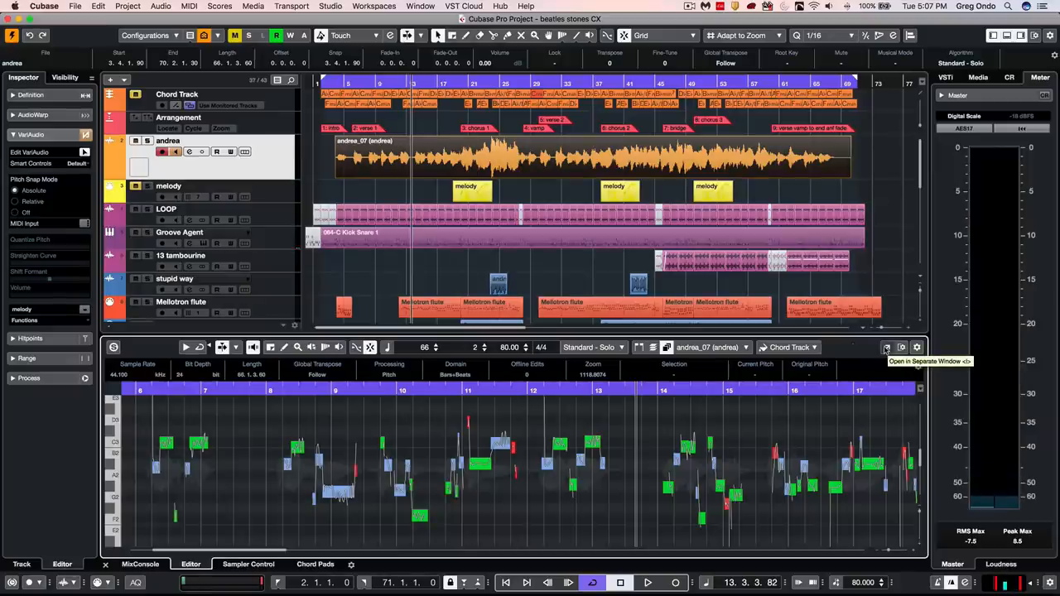
# - Move the Sample Editor into its own window and select the first vocal segment near bar 14
pyautogui.click(886, 347)
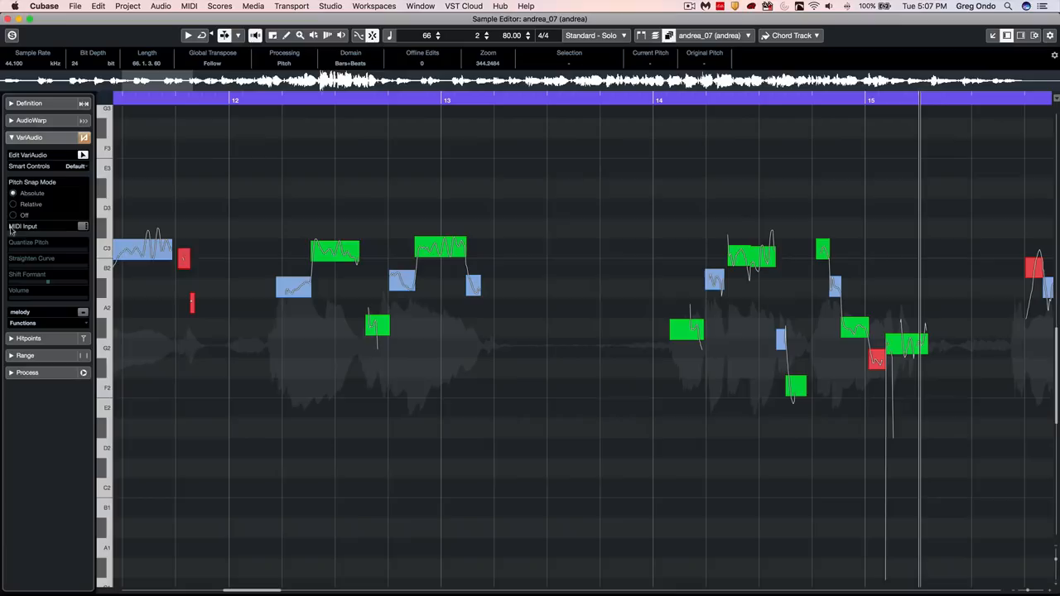
pyautogui.click(145, 248)
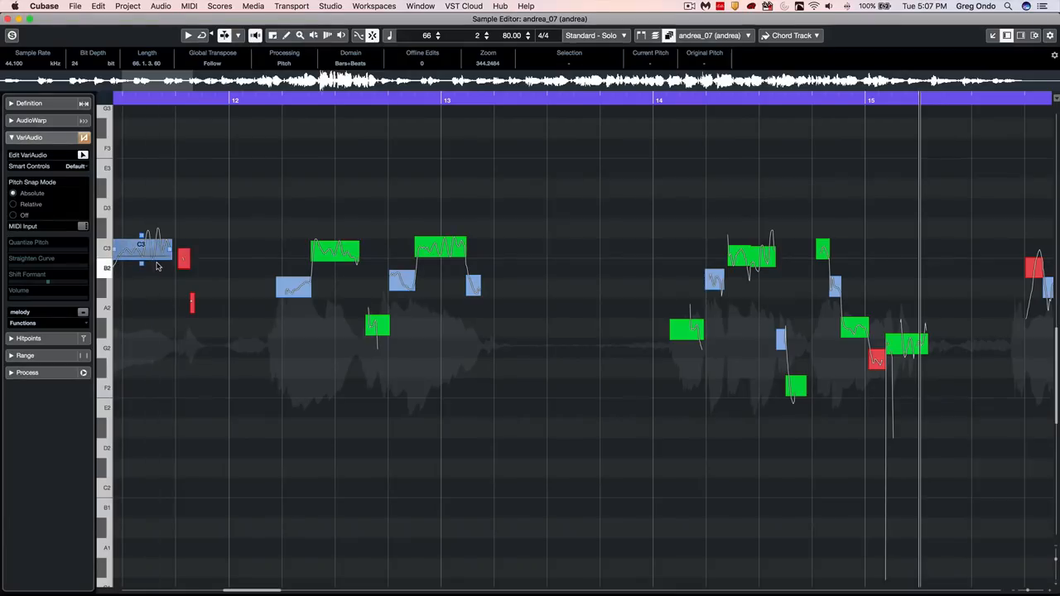
pyautogui.click(13, 205)
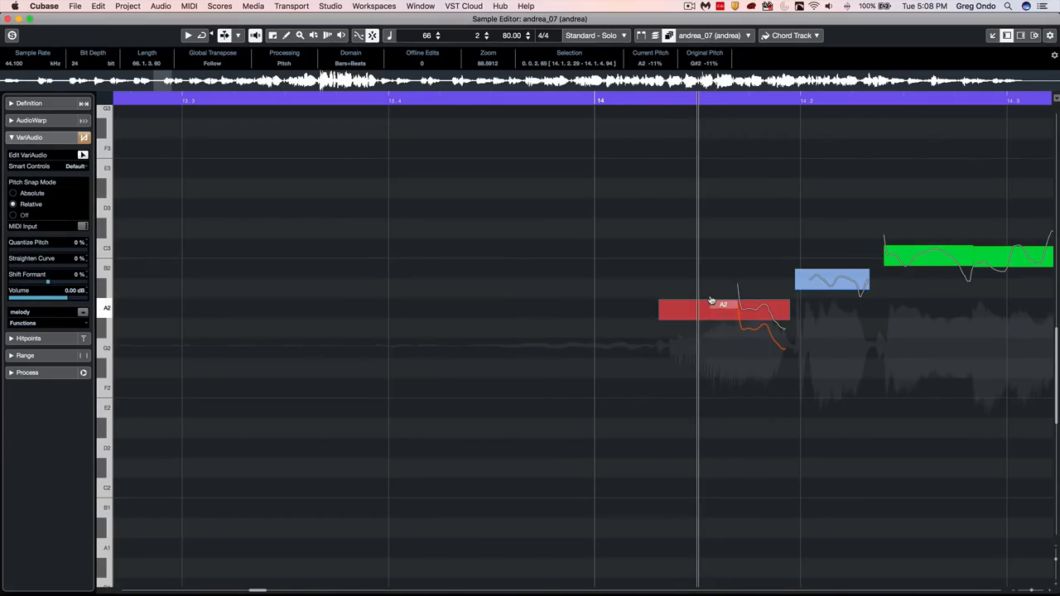
pyautogui.moveTo(704, 309)
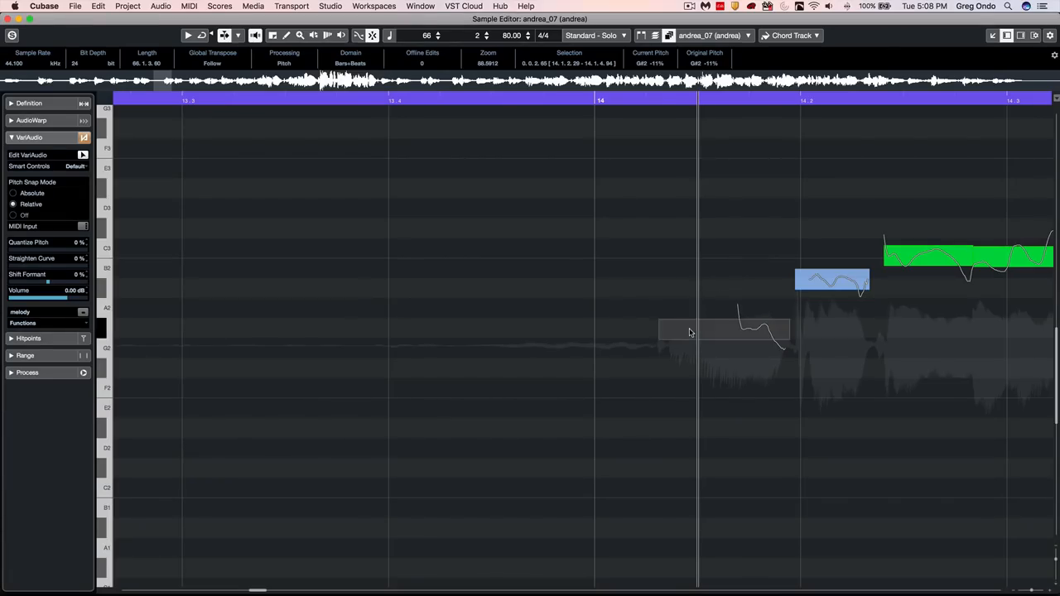
# - Retune the note after bar 14 with Pitch Snap Absolute, then Off, then Absolute again
pyautogui.click(724, 330)
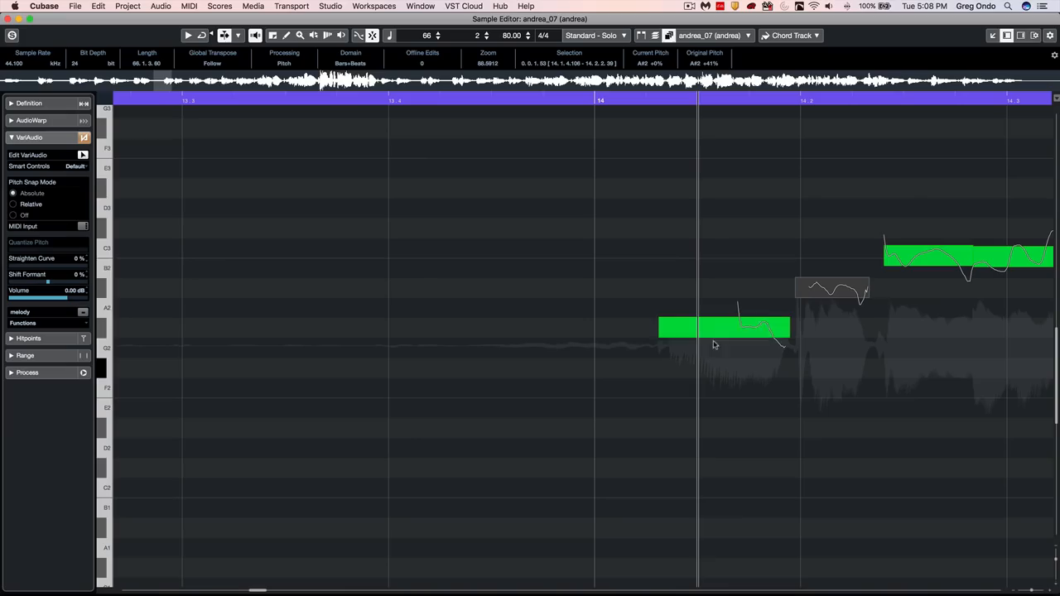
pyautogui.click(13, 215)
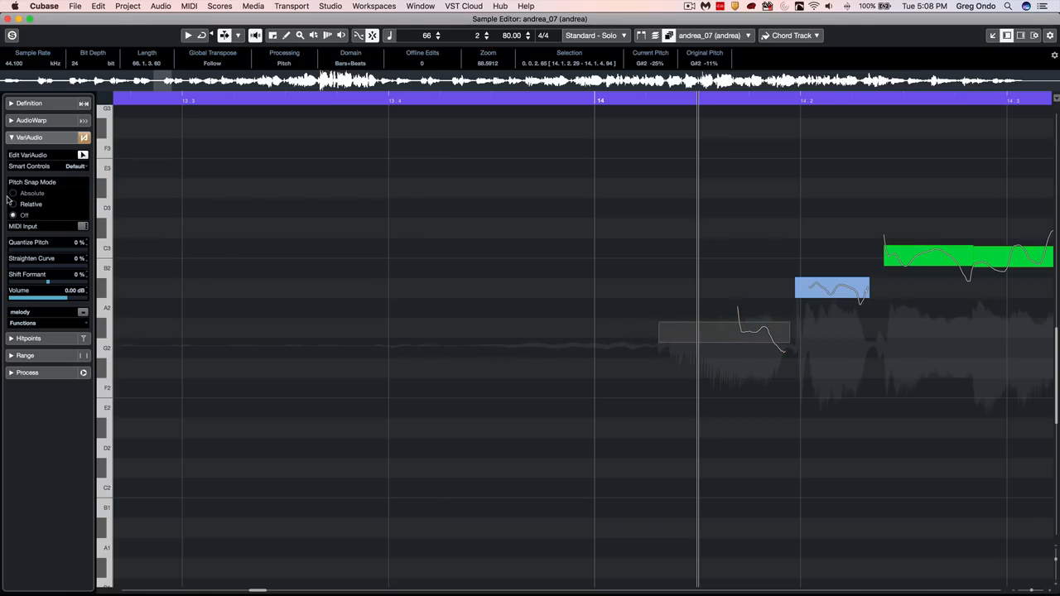
pyautogui.click(12, 193)
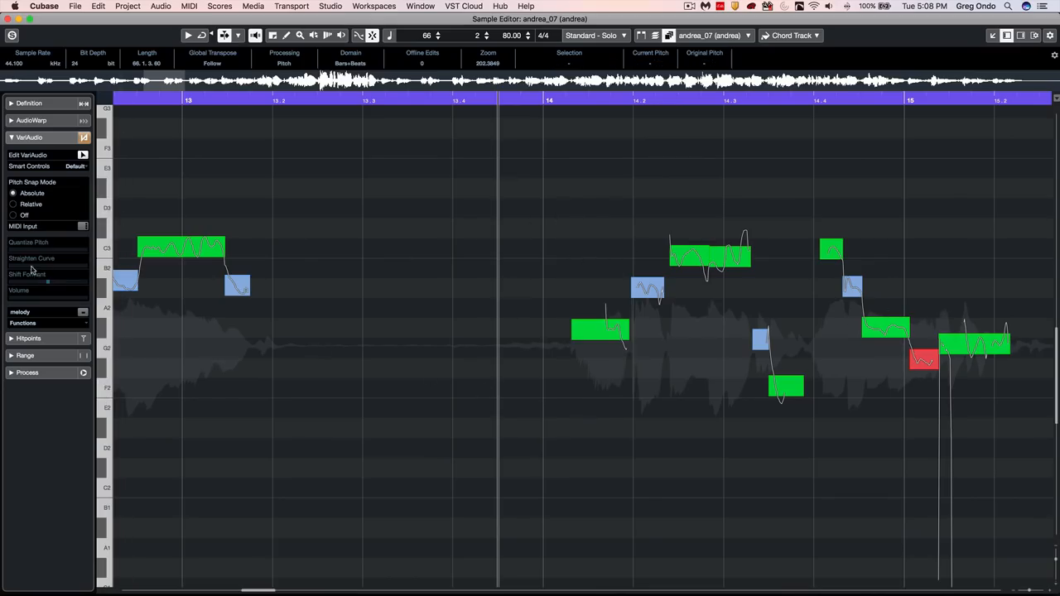
# - Select the long vocal note at bar 13 sitting around C3
pyautogui.click(180, 247)
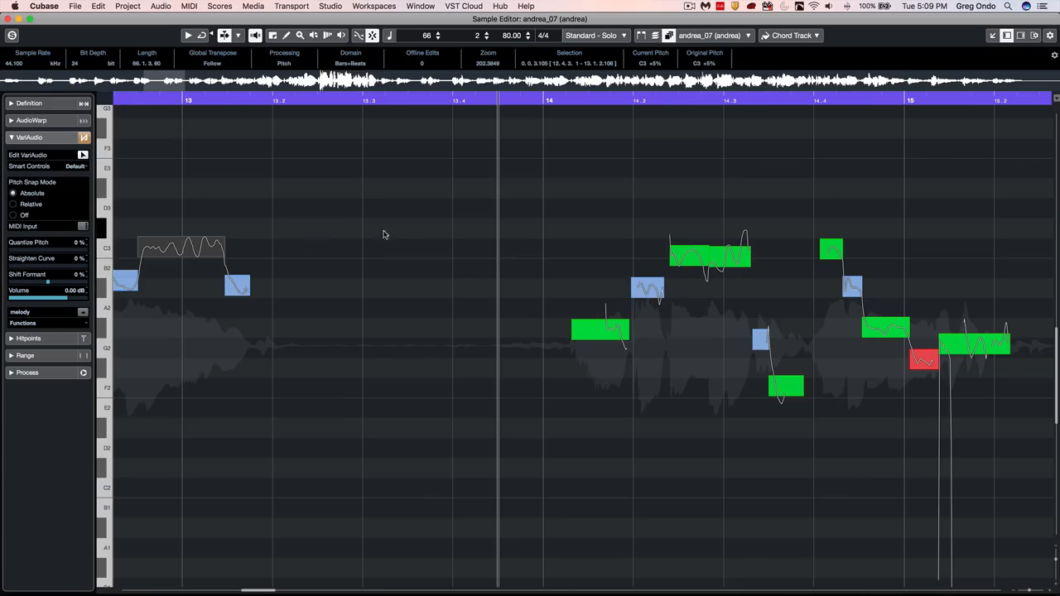
pyautogui.moveTo(601, 211)
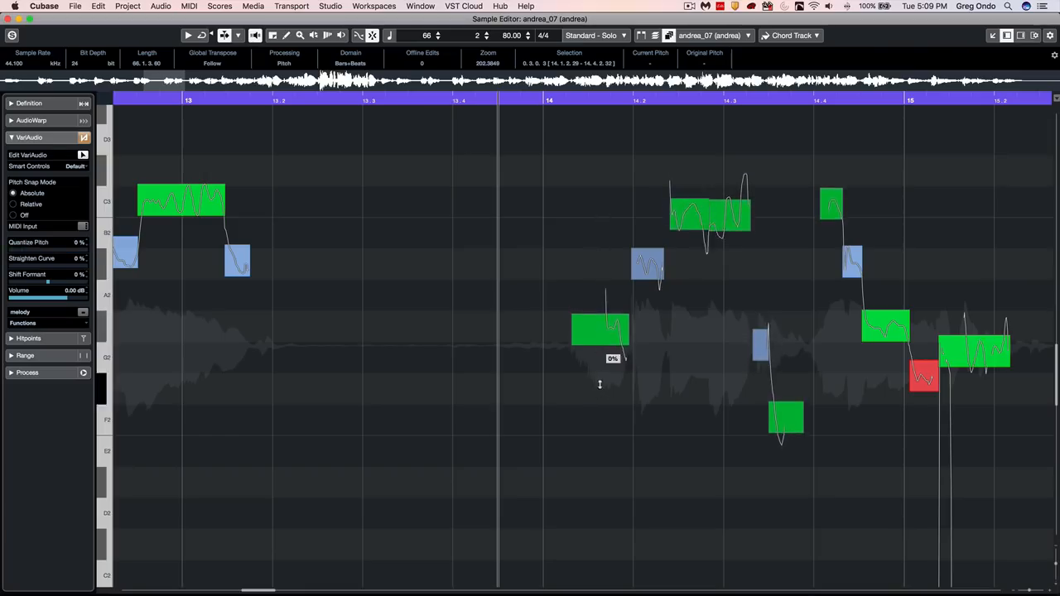
# - Set Quantize Pitch to 100% so the selected bar-14 notes sit on their semitones
pyautogui.moveTo(13, 250); pyautogui.dragTo(77, 250)
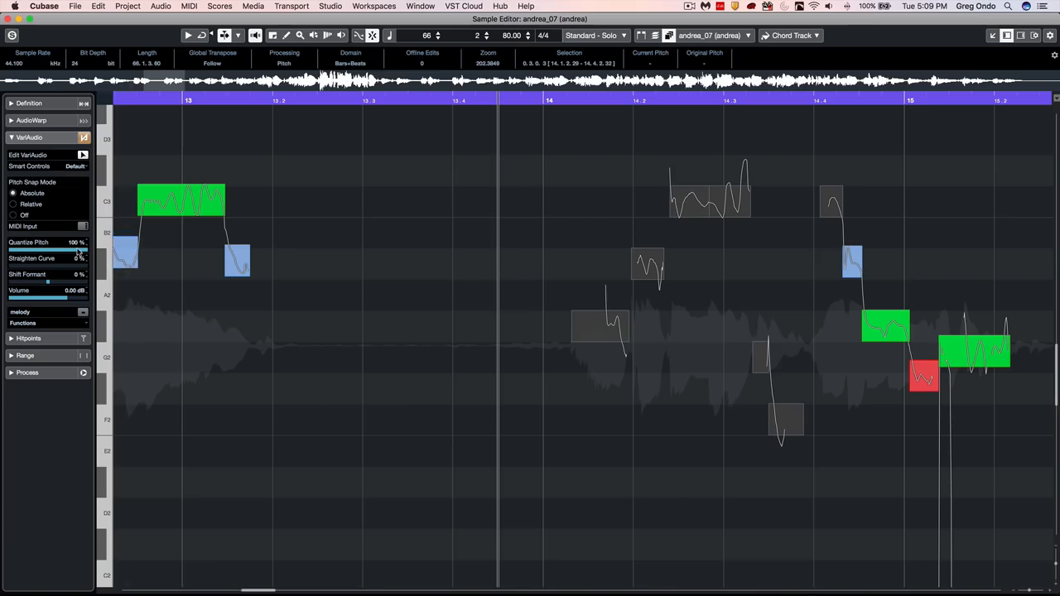
pyautogui.moveTo(78, 249); pyautogui.dragTo(50, 249)
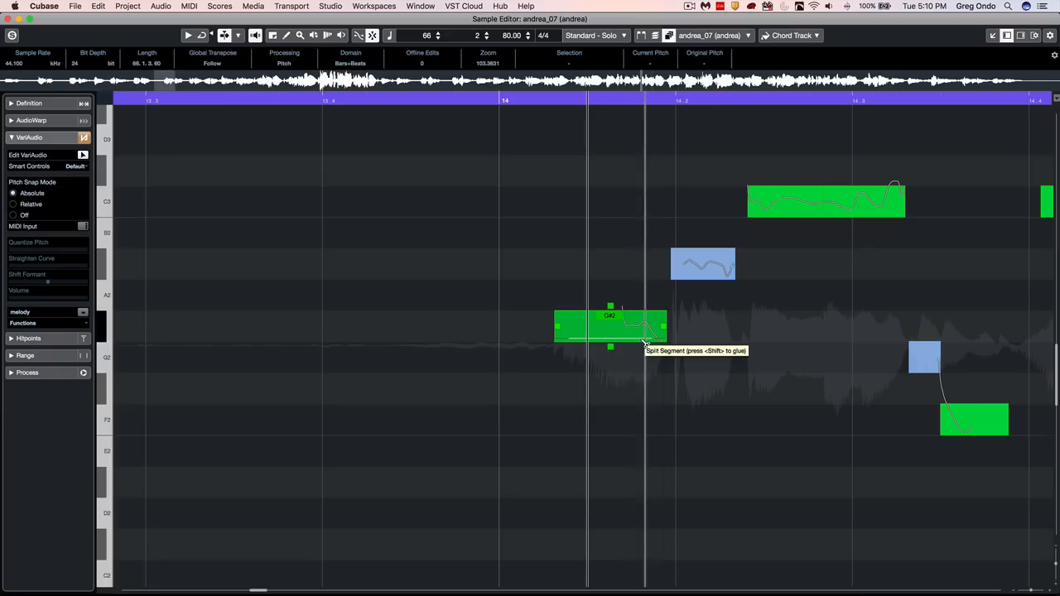
# - Split the G#2 note just after bar 14 in two, then glue it back together
pyautogui.click(645, 326)
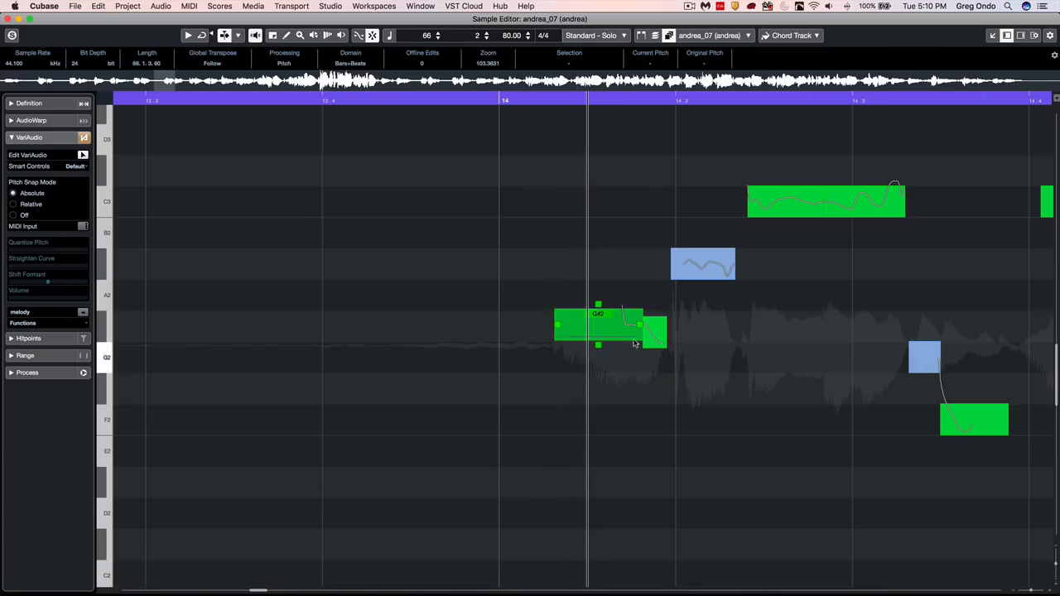
pyautogui.moveTo(638, 337)
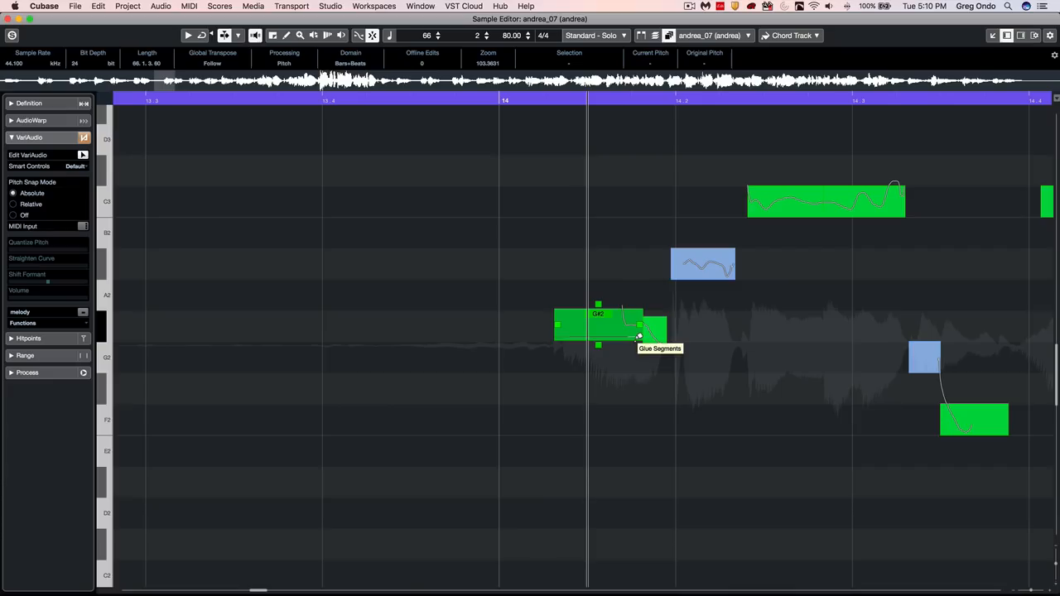
pyautogui.click(621, 323)
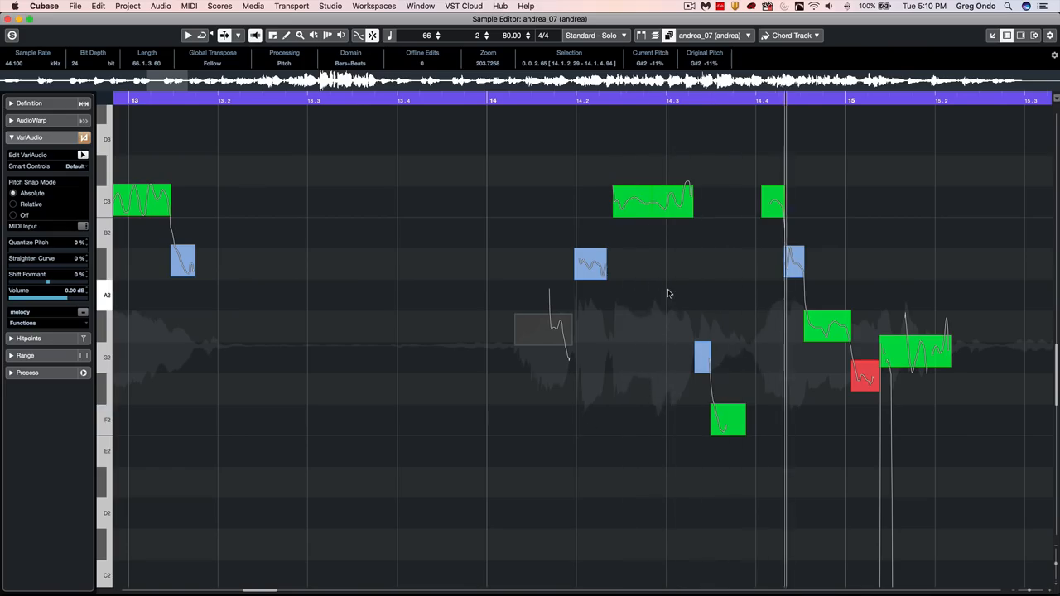
# - Scroll to bars 15–17 and nudge the G#2 segment before bar 17 closer to pitch
pyautogui.hscroll(3)
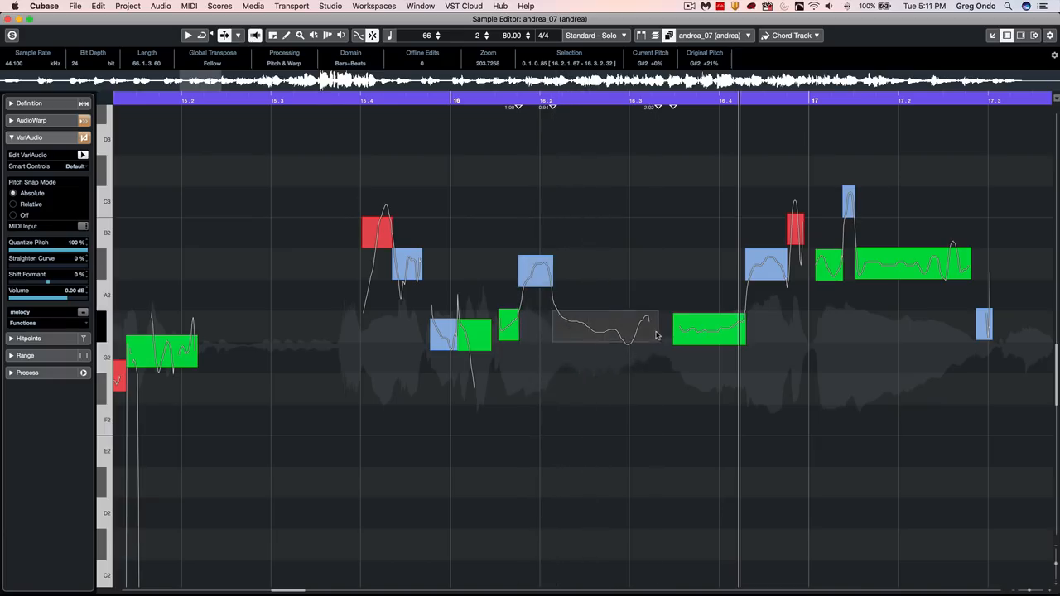
pyautogui.click(709, 331)
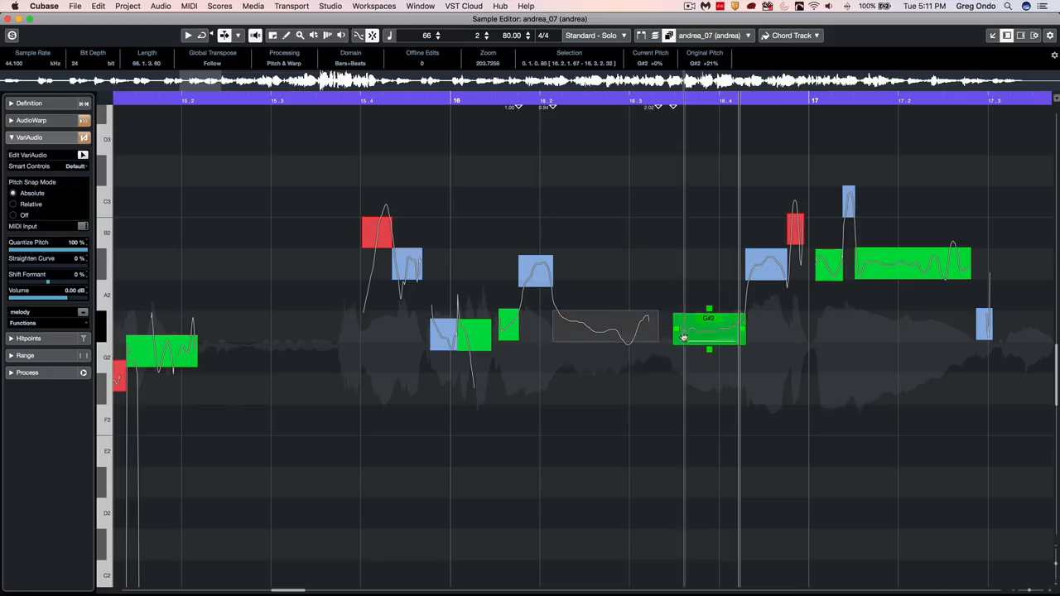
pyautogui.moveTo(677, 331)
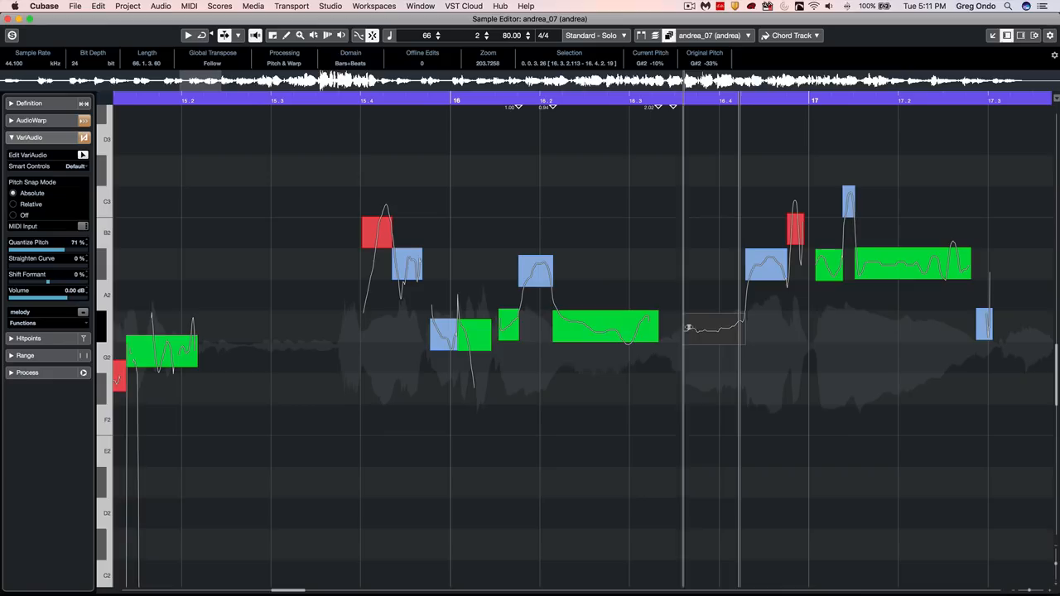
pyautogui.click(717, 327)
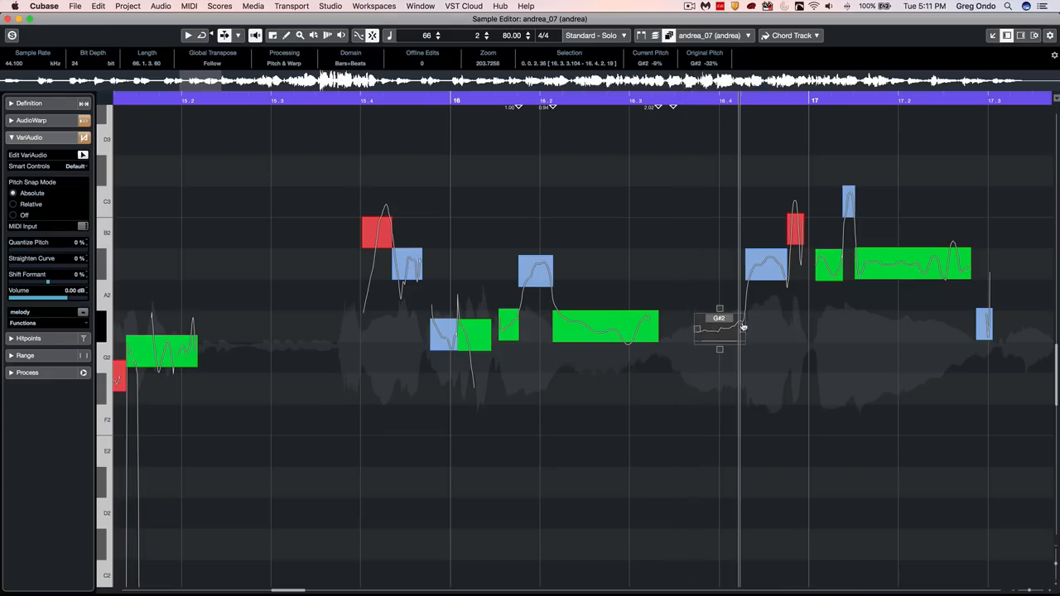
pyautogui.click(604, 327)
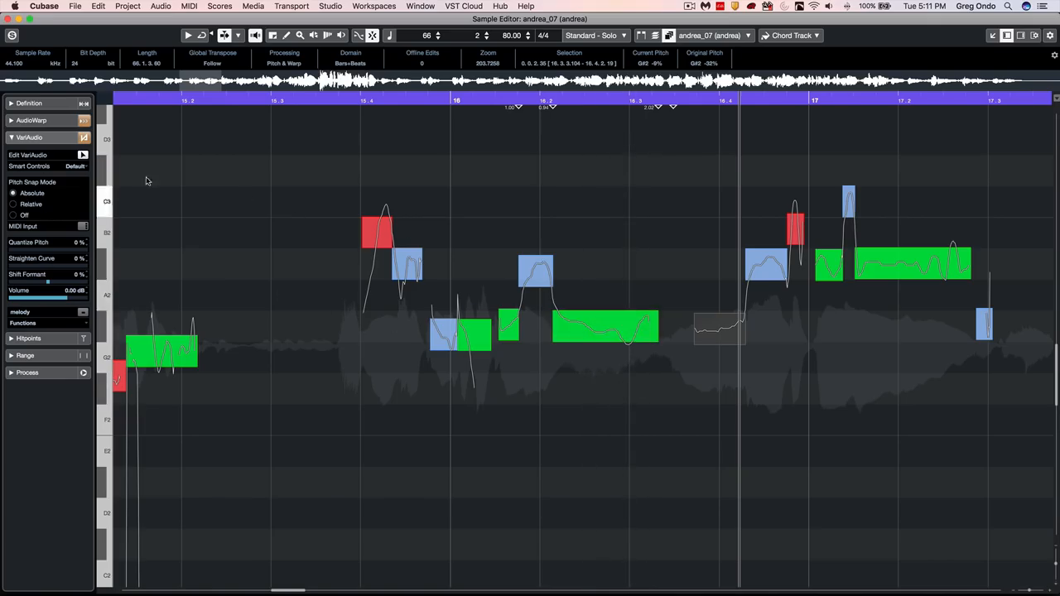
# - Set Smart Controls to Show All Smart Controls and select the long segment after beat 16.2
pyautogui.click(75, 166)
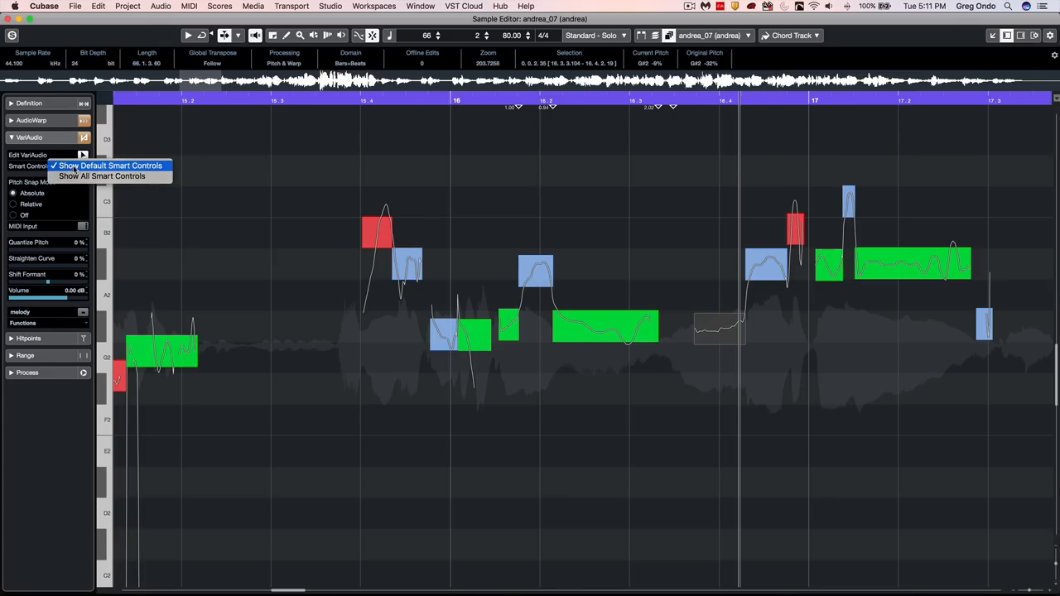
pyautogui.moveTo(111, 177)
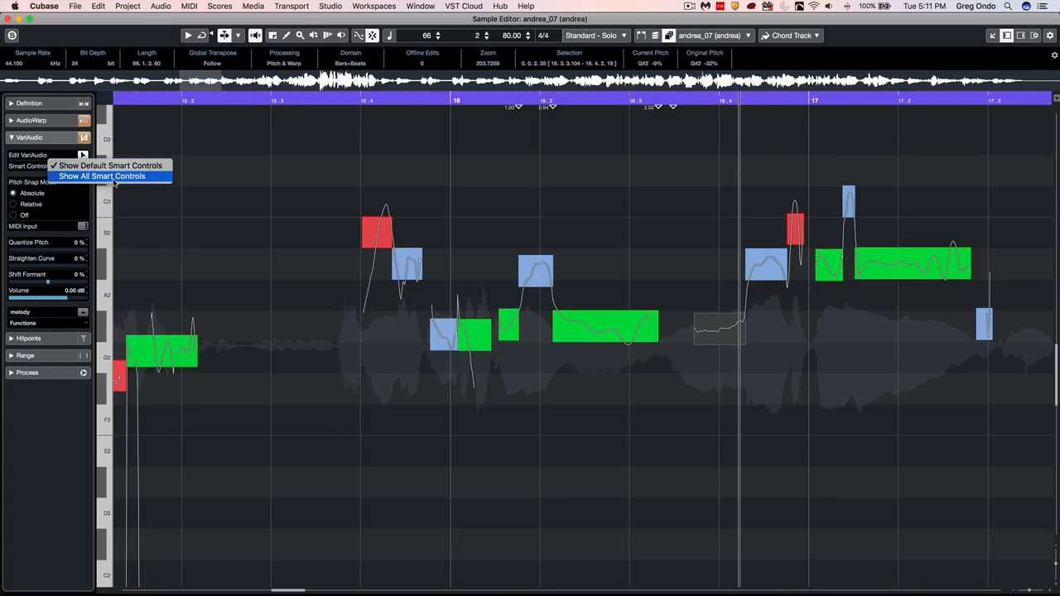
pyautogui.click(102, 176)
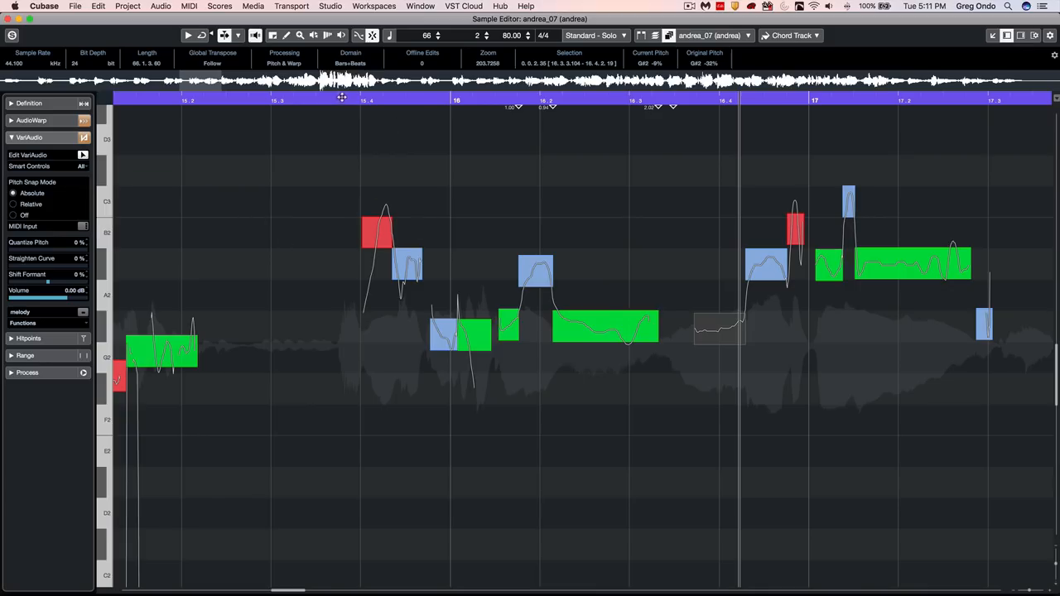
pyautogui.click(605, 327)
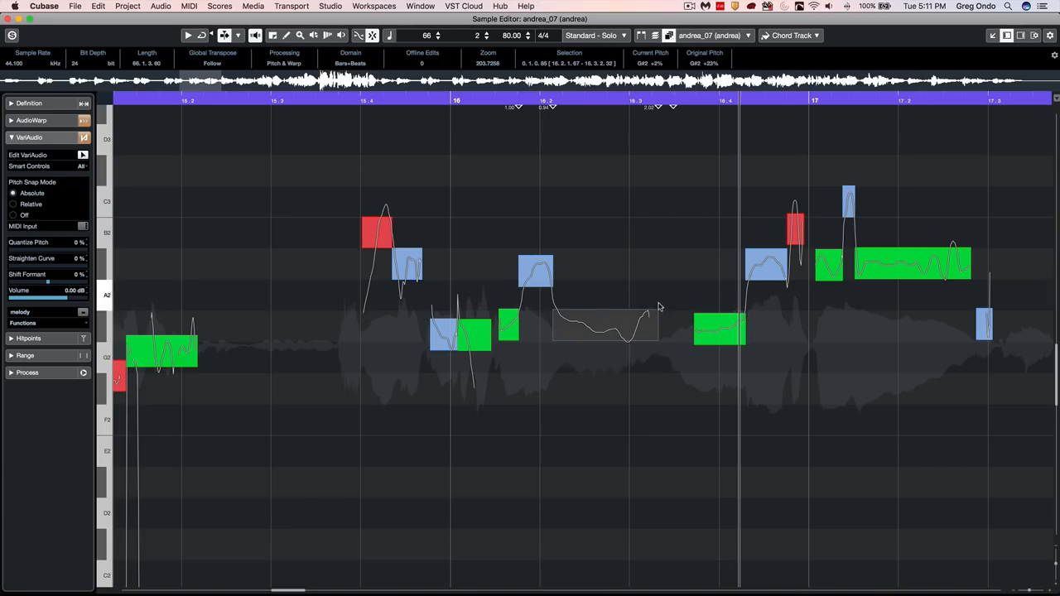
# - Tilt the start and end of the long G#2 segment's pitch curve to flatten it
pyautogui.click(605, 323)
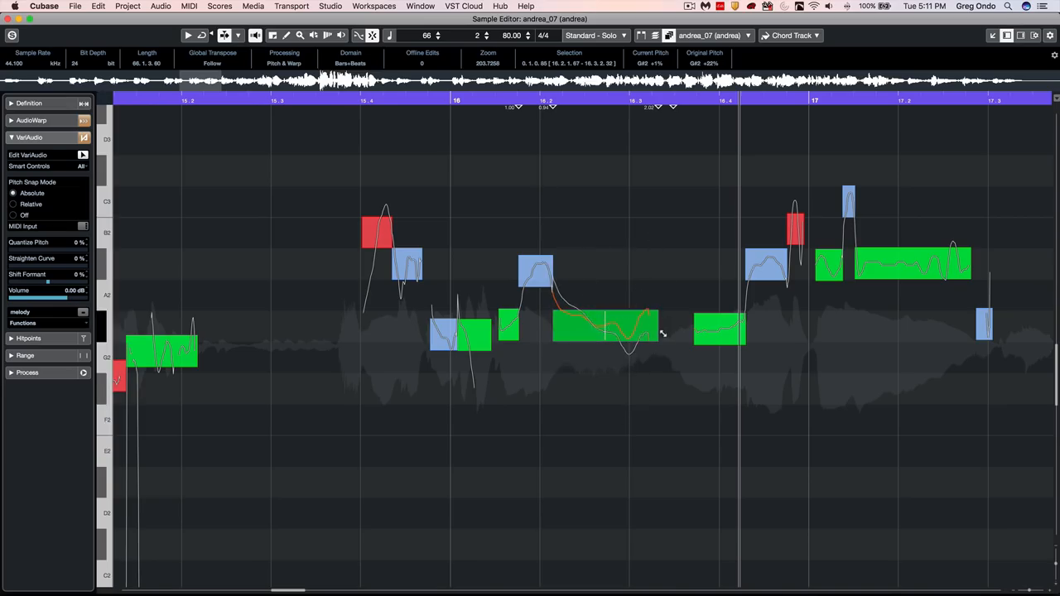
pyautogui.click(604, 331)
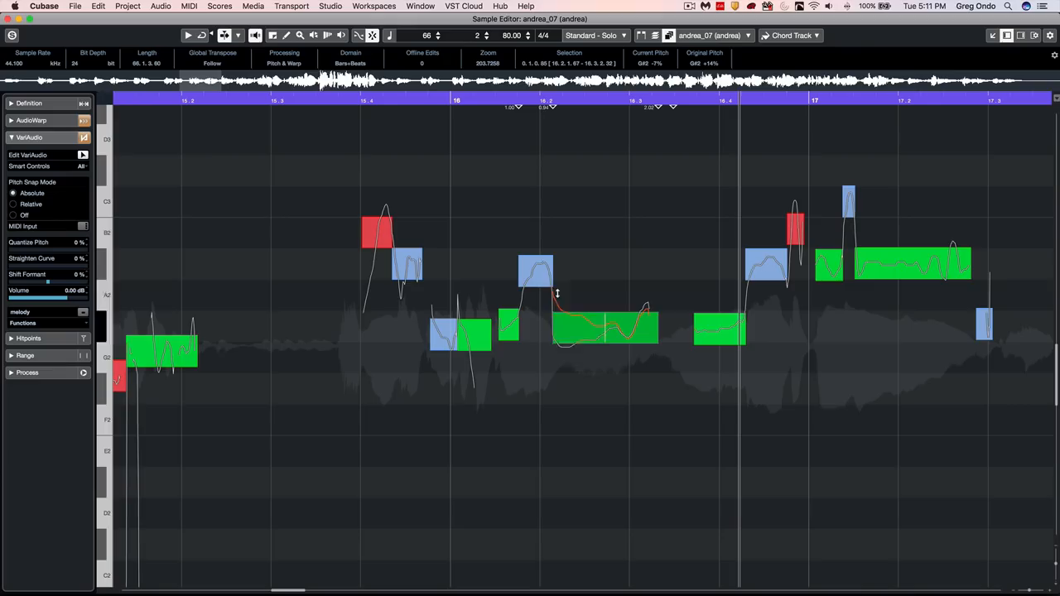
pyautogui.click(605, 327)
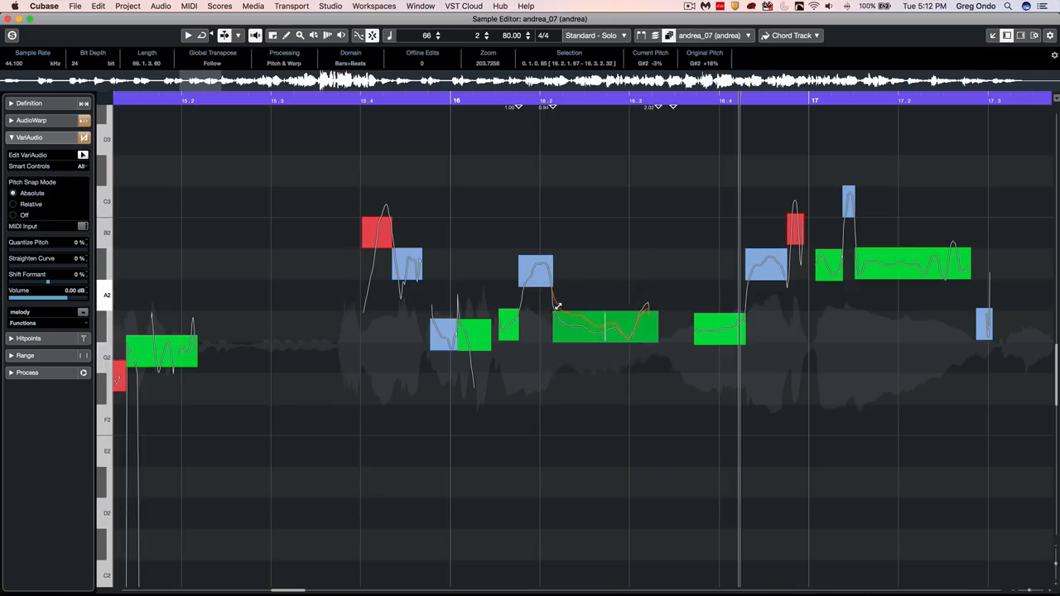
pyautogui.click(605, 328)
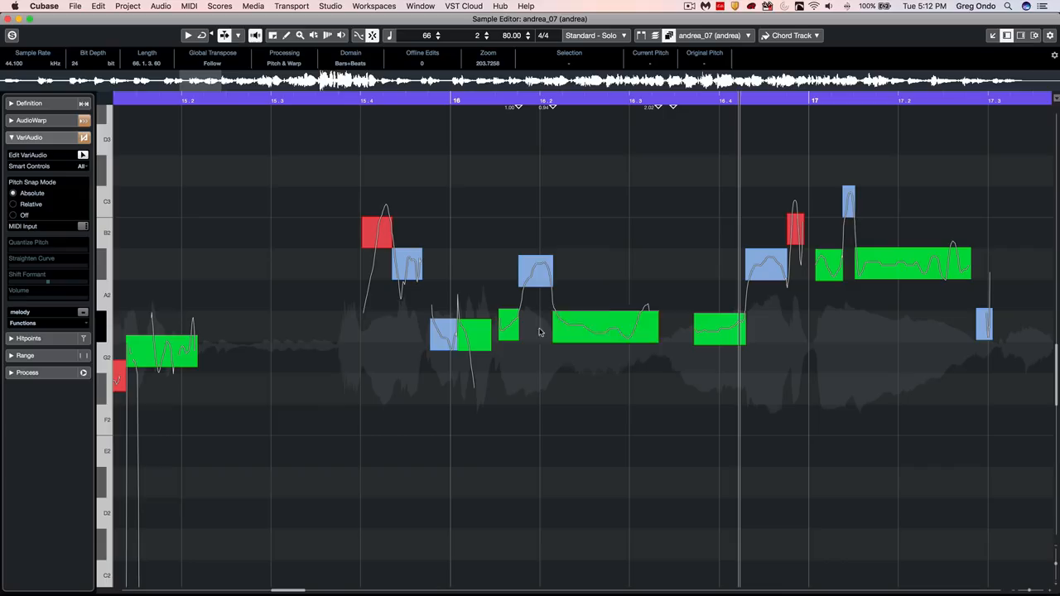
# - Straighten the middle range of the long G#2 segment's pitch curve to about 69%
pyautogui.click(604, 330)
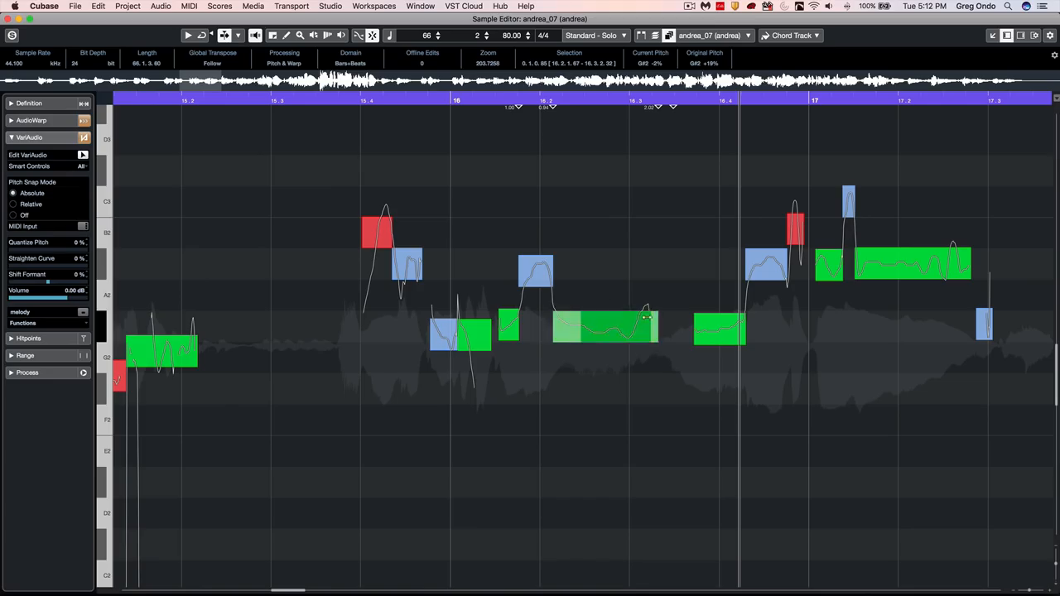
pyautogui.click(605, 330)
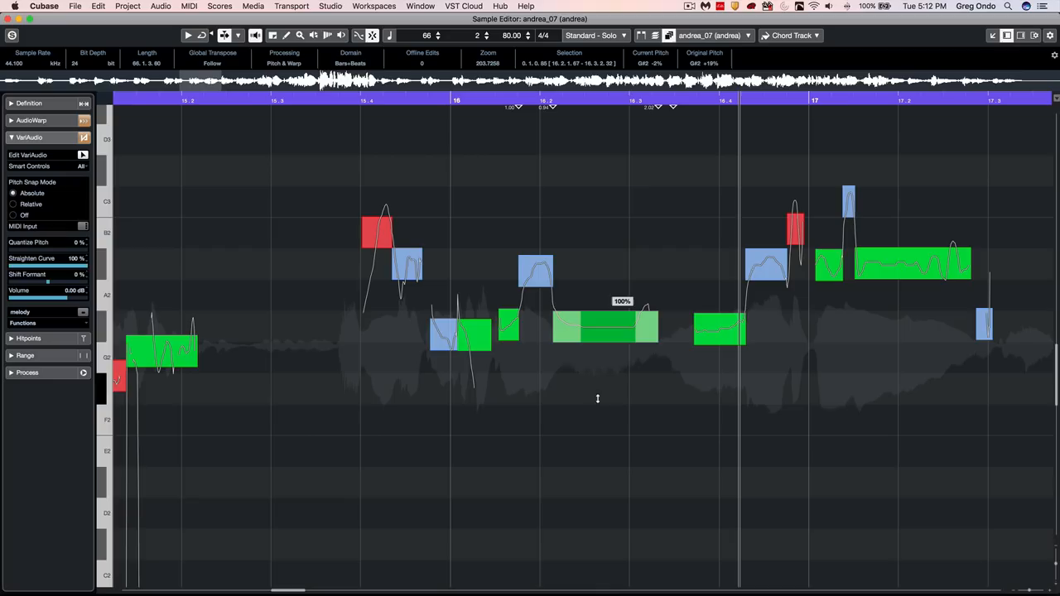
pyautogui.moveTo(622, 300); pyautogui.dragTo(596, 367)
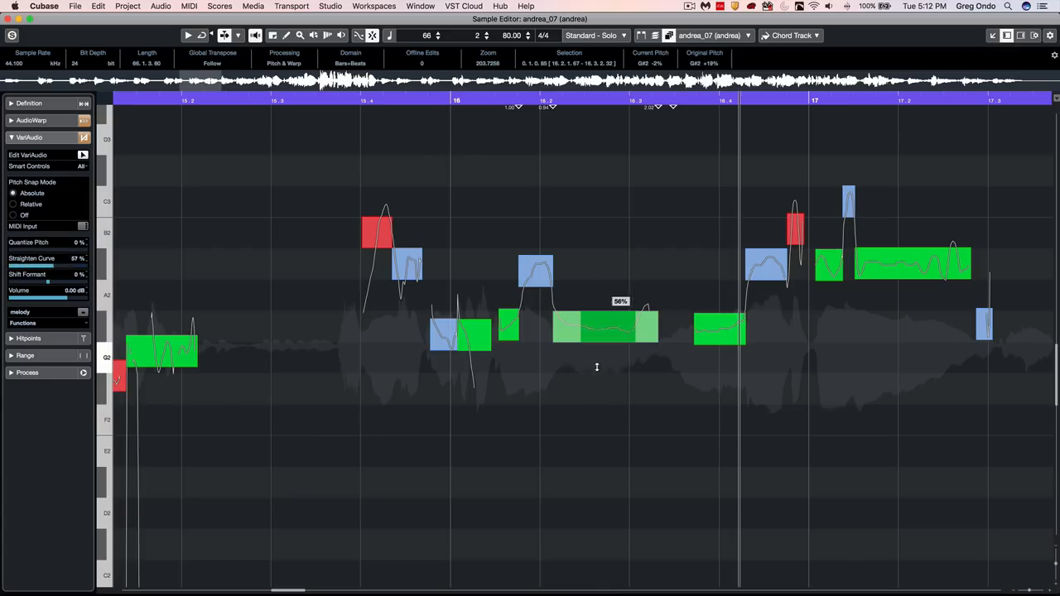
pyautogui.click(604, 327)
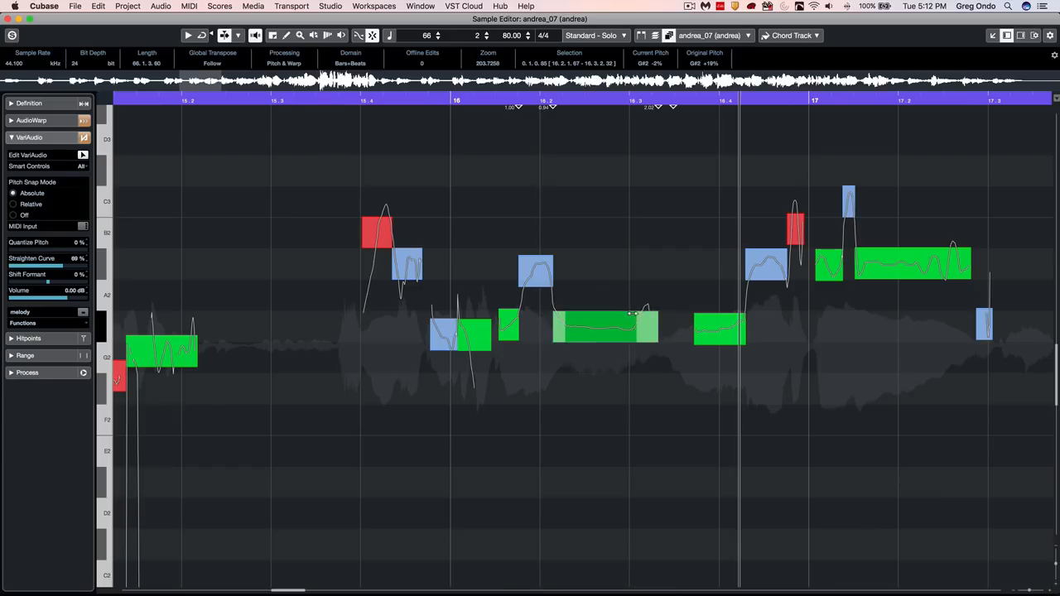
pyautogui.click(604, 327)
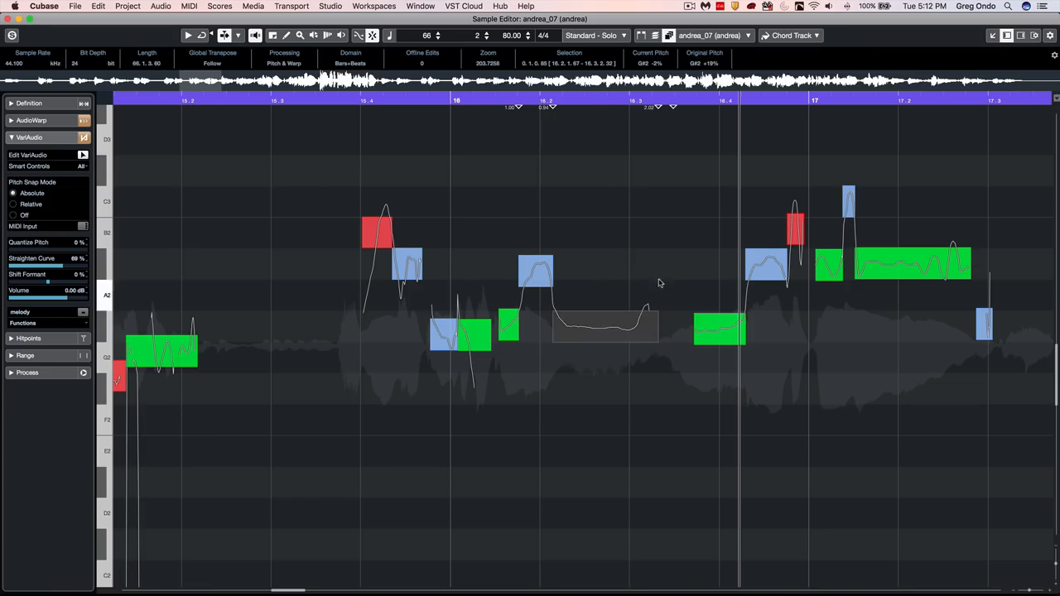
# - Select the long A#2 segment just after bar 17 for pitch adjustment
pyautogui.click(911, 265)
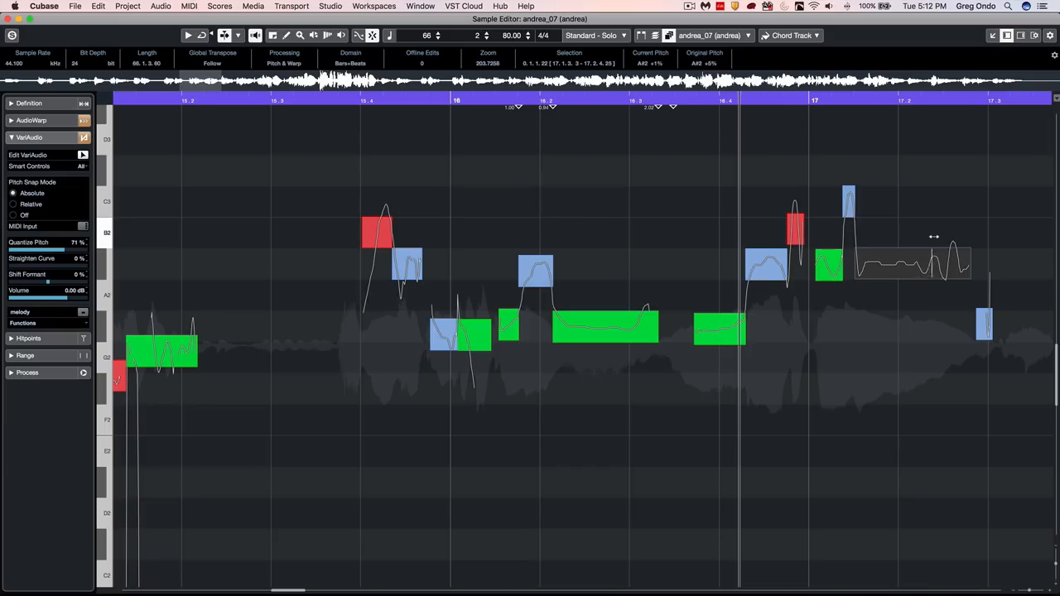
pyautogui.click(911, 264)
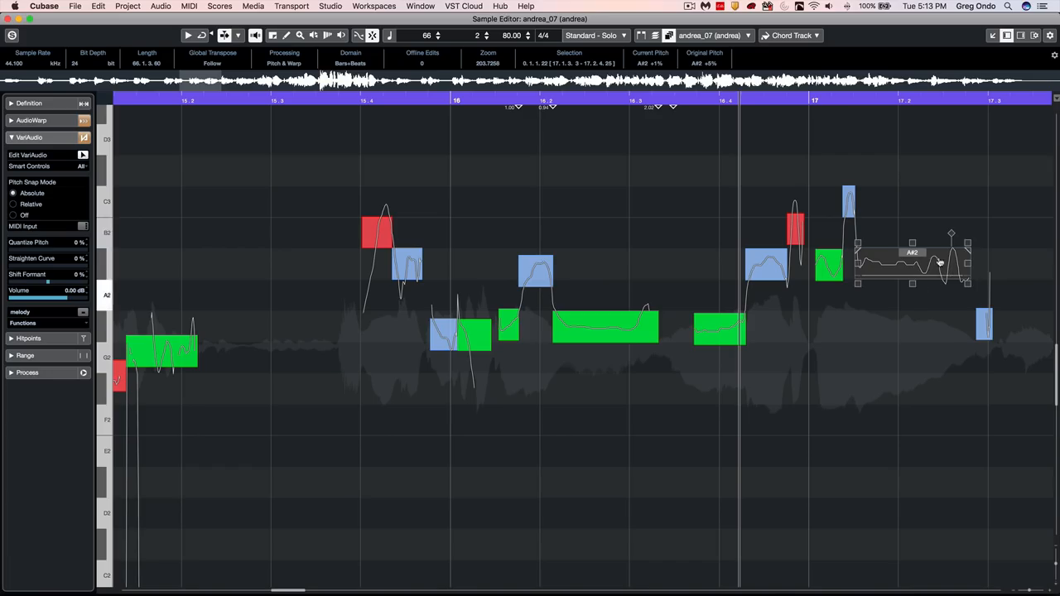
pyautogui.moveTo(906, 293)
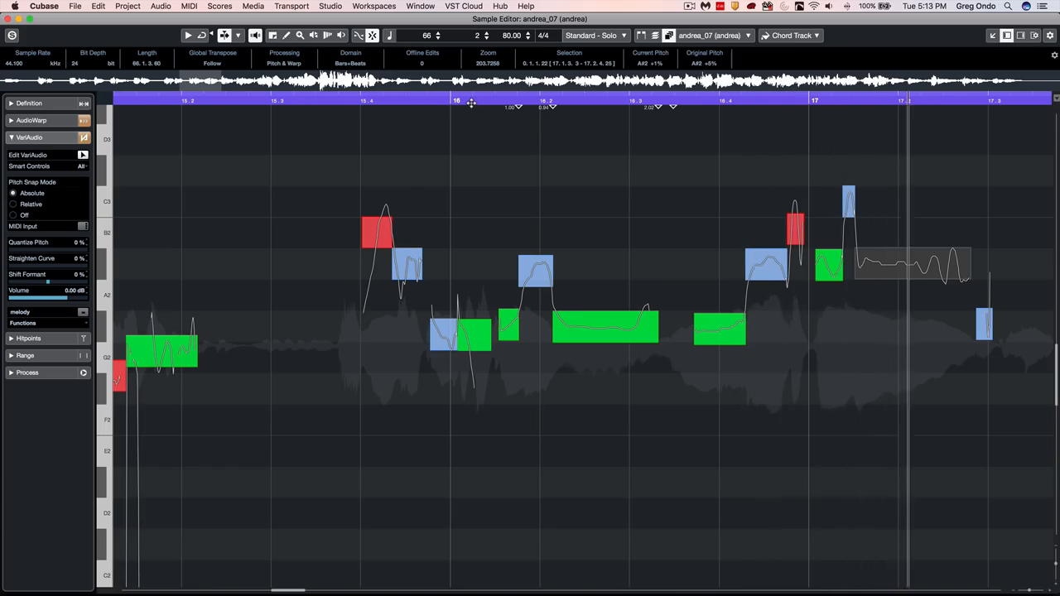
# - Lower the low G#2 note's volume, then bring it back to about -0.39 dB and deselect it
pyautogui.hscroll(3)
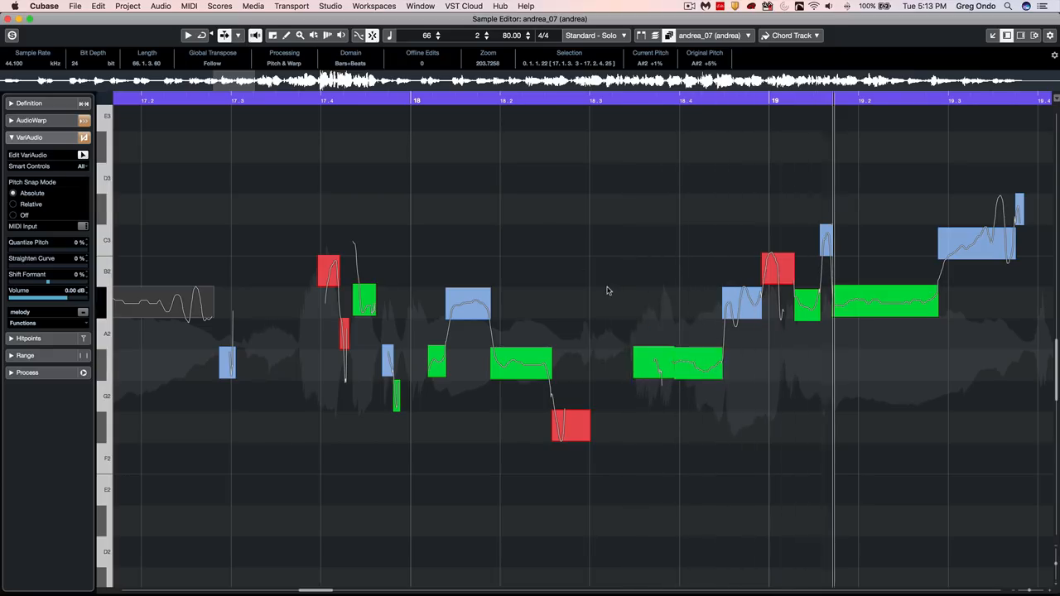
pyautogui.hscroll(3)
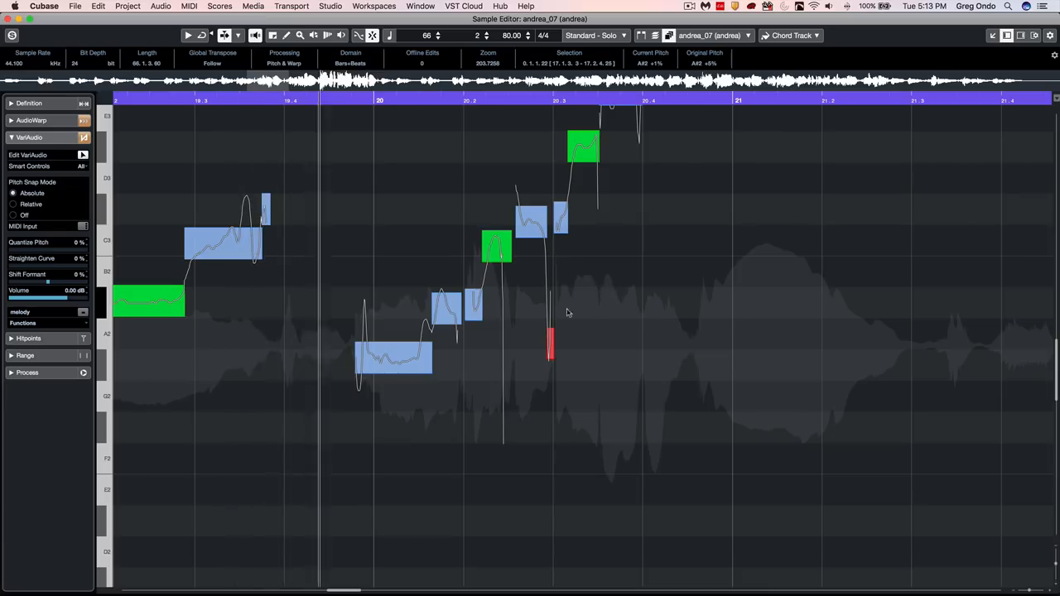
pyautogui.click(393, 357)
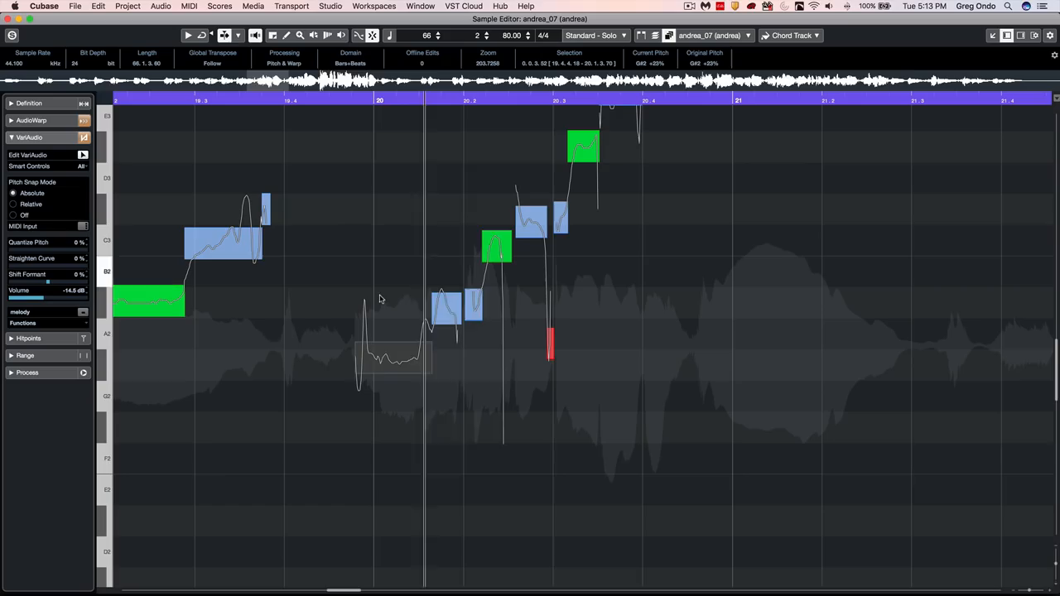
pyautogui.moveTo(394, 358); pyautogui.dragTo(425, 358)
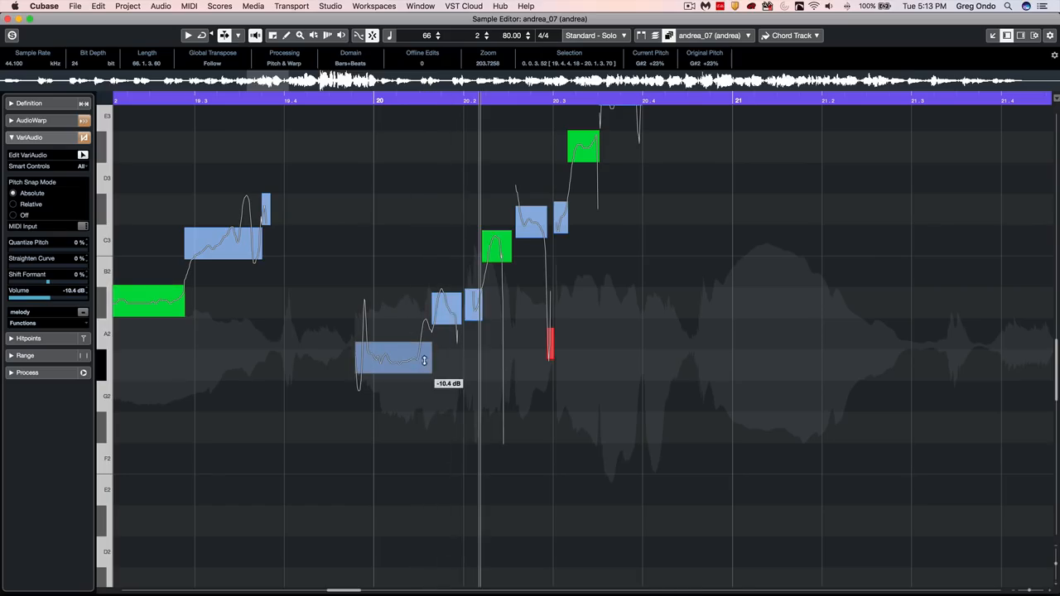
pyautogui.moveTo(424, 360); pyautogui.dragTo(421, 346)
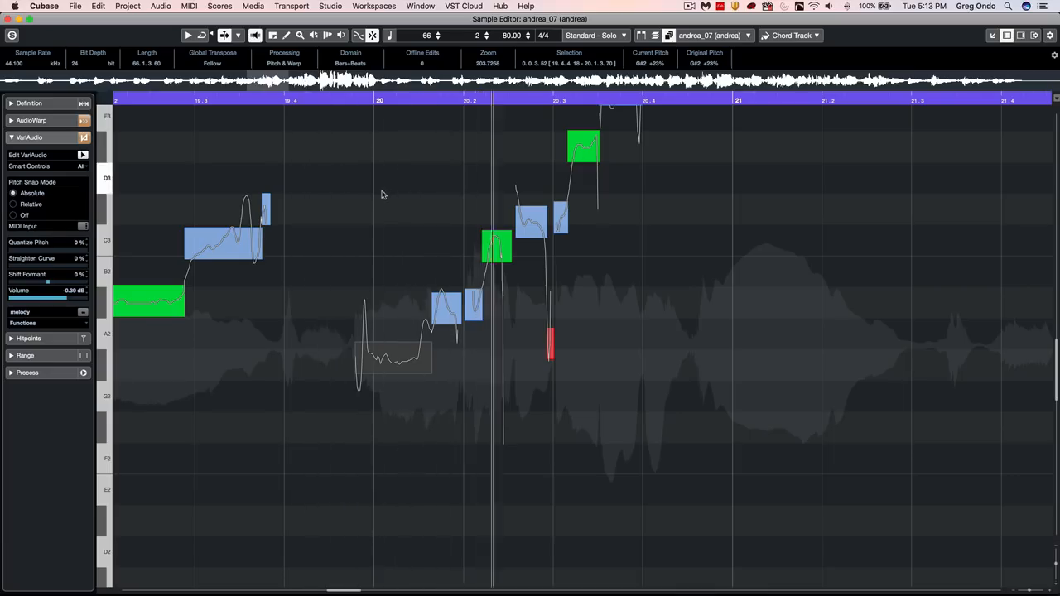
pyautogui.click(393, 356)
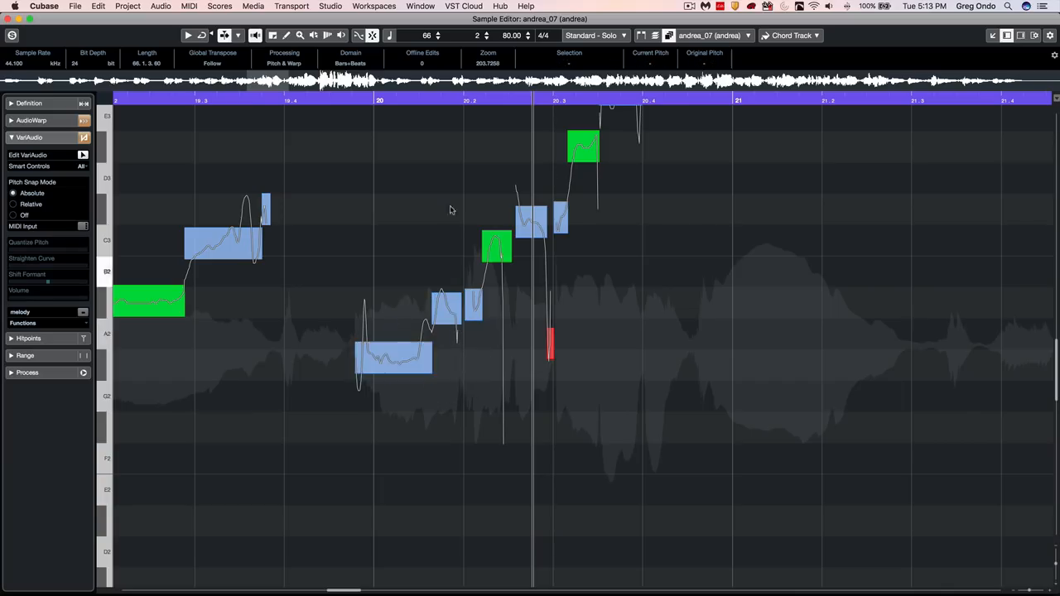
# - Shift the low G#2 note's formant down to about -39%
pyautogui.click(393, 358)
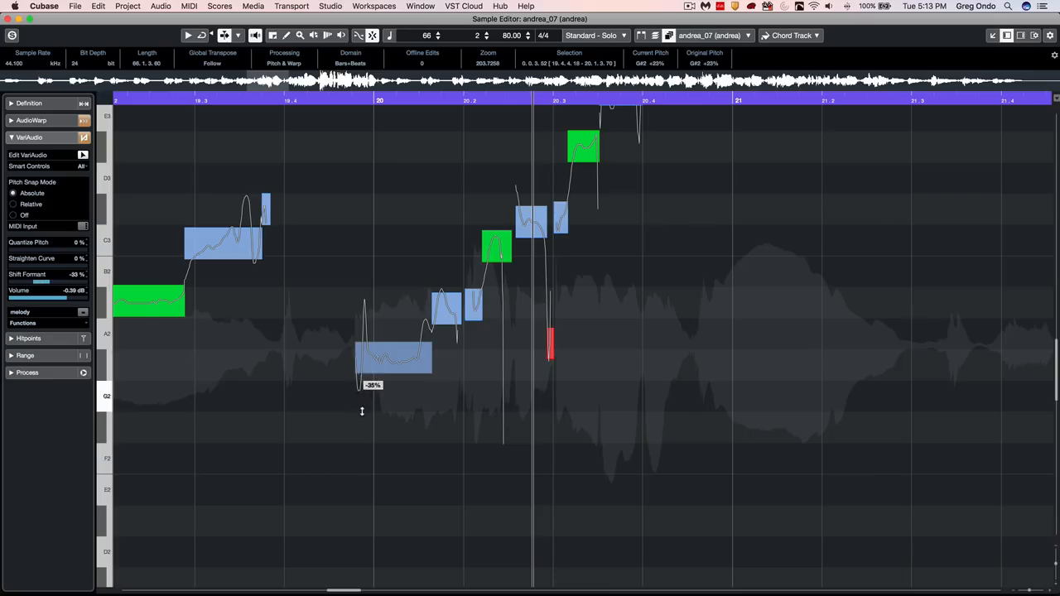
pyautogui.click(394, 356)
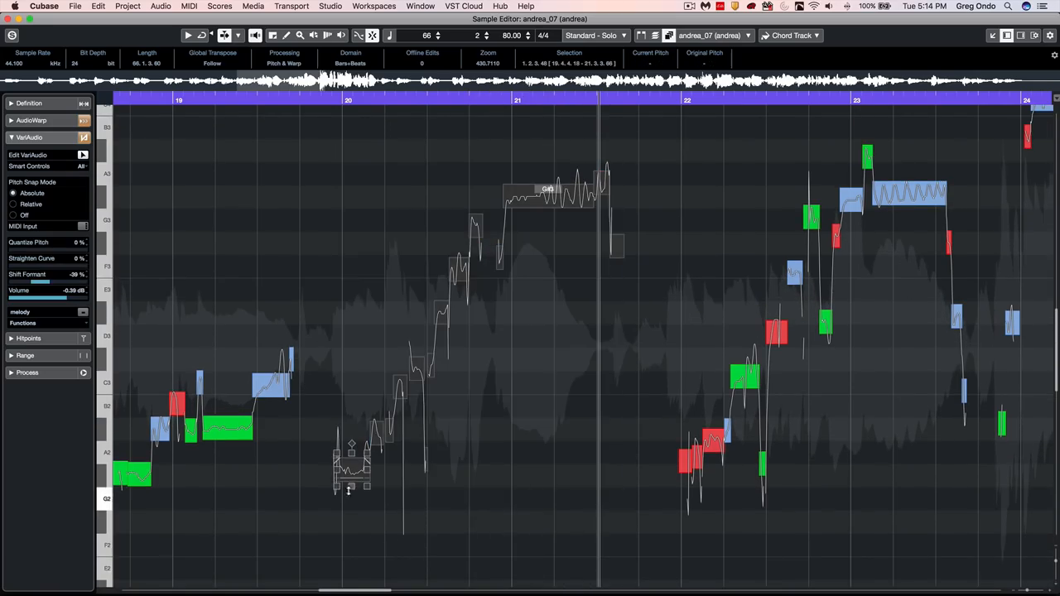
# - Reveal the Segment Colors choices (Auto, Event, Pitch, Chord Track) in the toolbar
pyautogui.moveTo(37, 249); pyautogui.dragTo(75, 248)
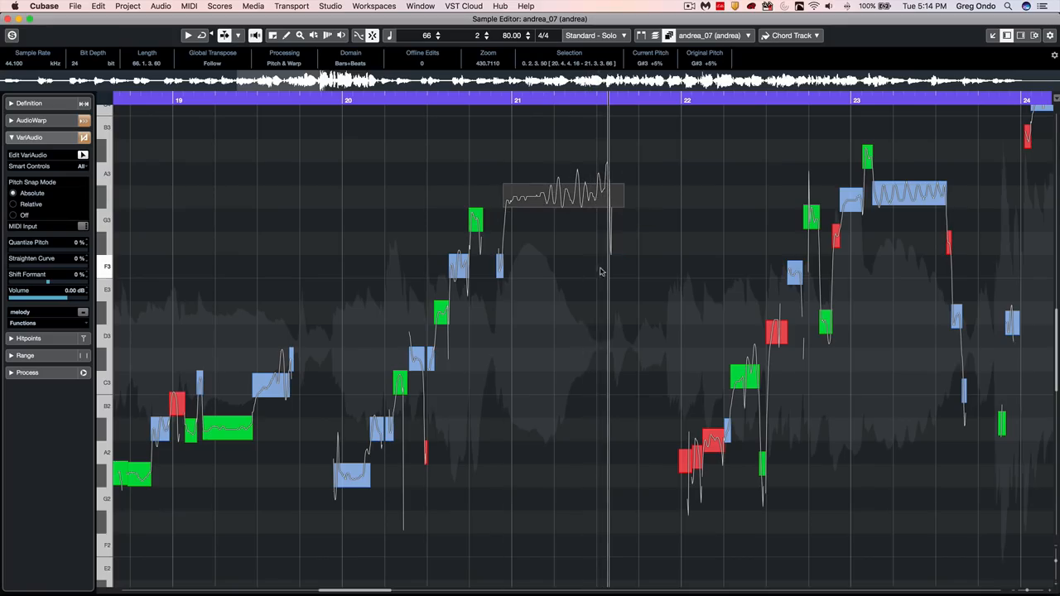
pyautogui.moveTo(33, 400)
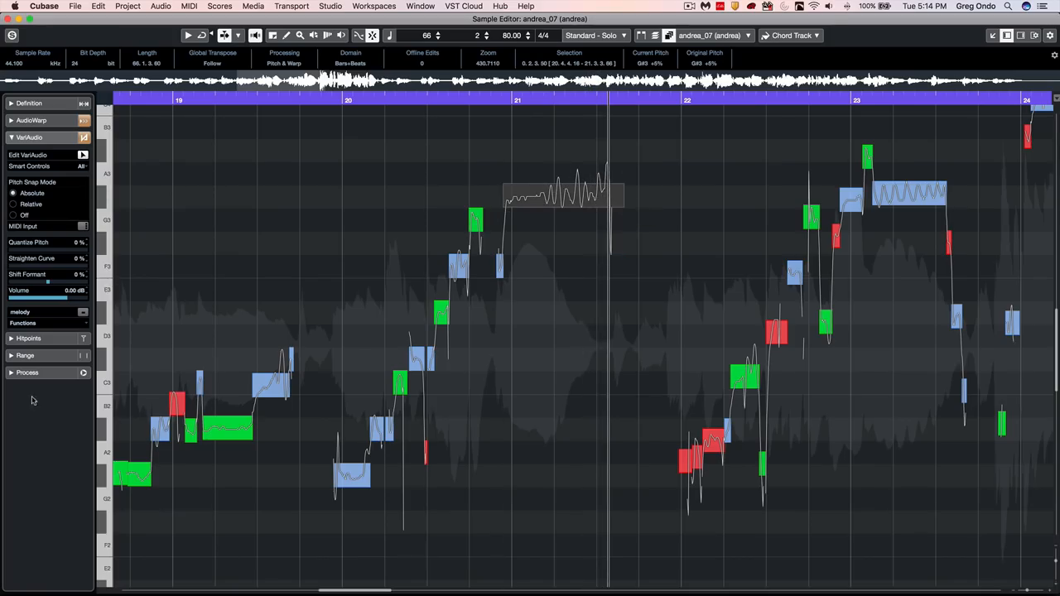
pyautogui.moveTo(563, 271)
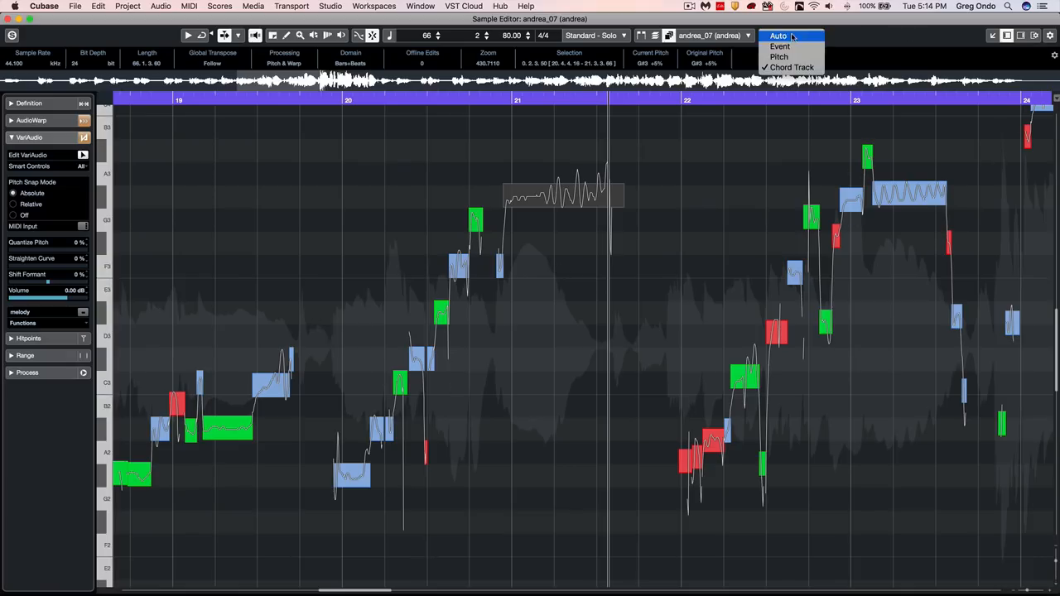
# - Colour segments by Event and enable the melody track as VariAudio MIDI reference
pyautogui.click(780, 45)
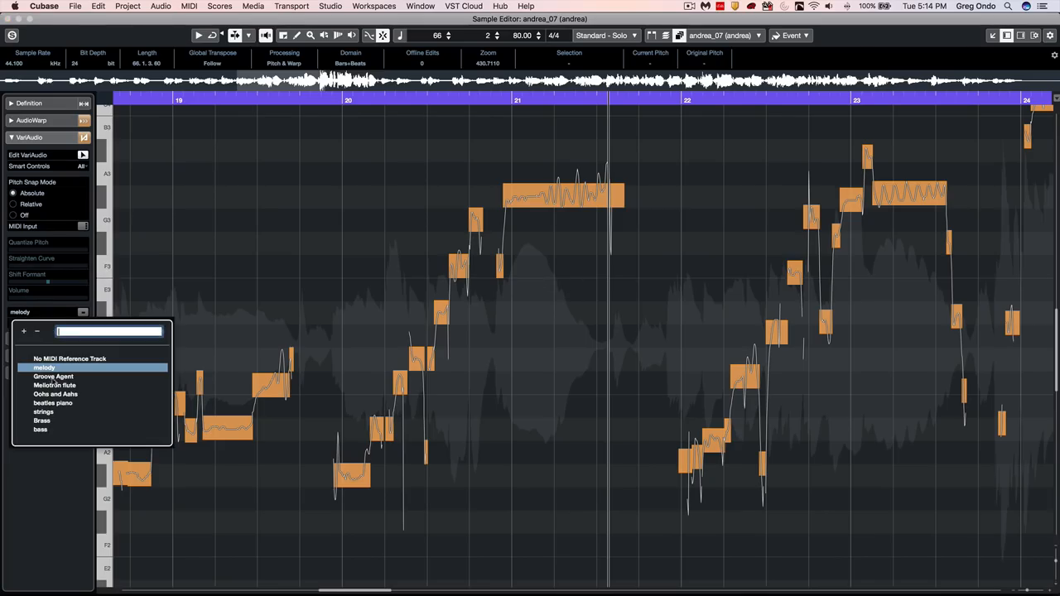
pyautogui.click(82, 313)
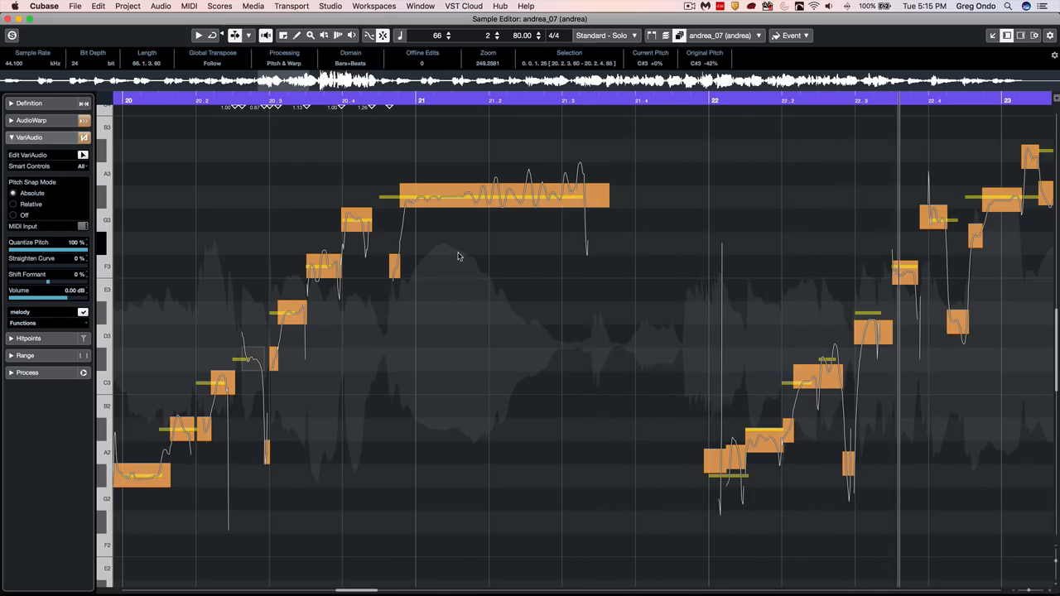
# - Rubber-band select the bar 22–23 phrase notes and quantize their pitch to 100%
pyautogui.hscroll(3)
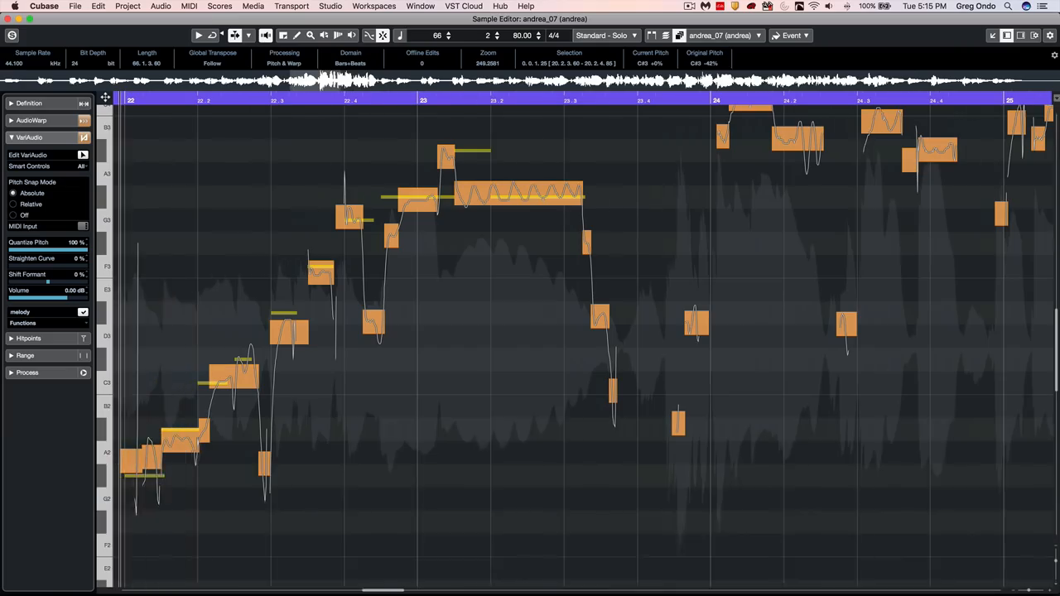
pyautogui.moveTo(223, 133); pyautogui.dragTo(786, 477)
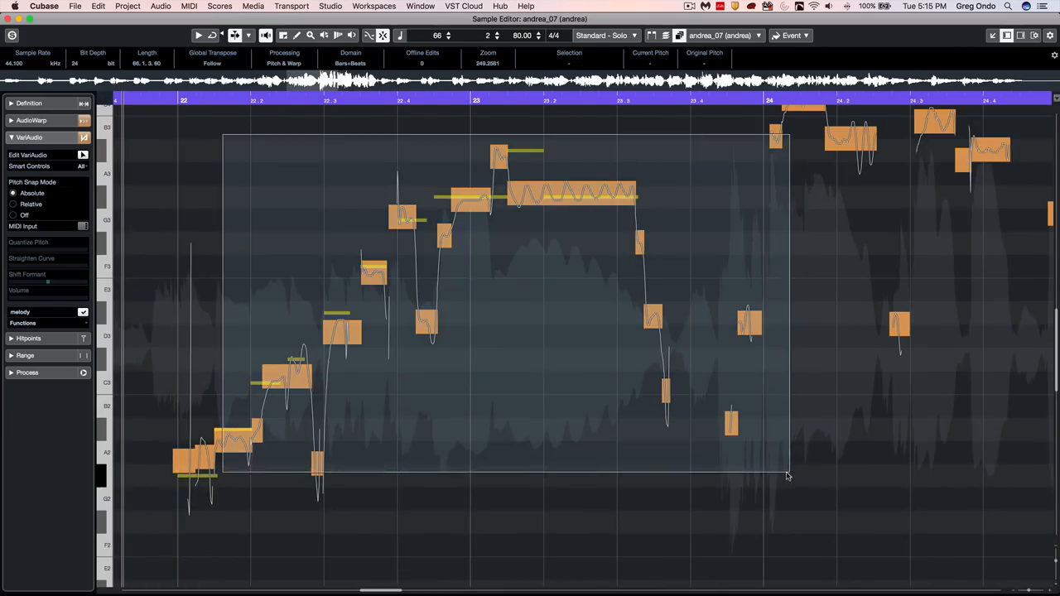
pyautogui.click(571, 194)
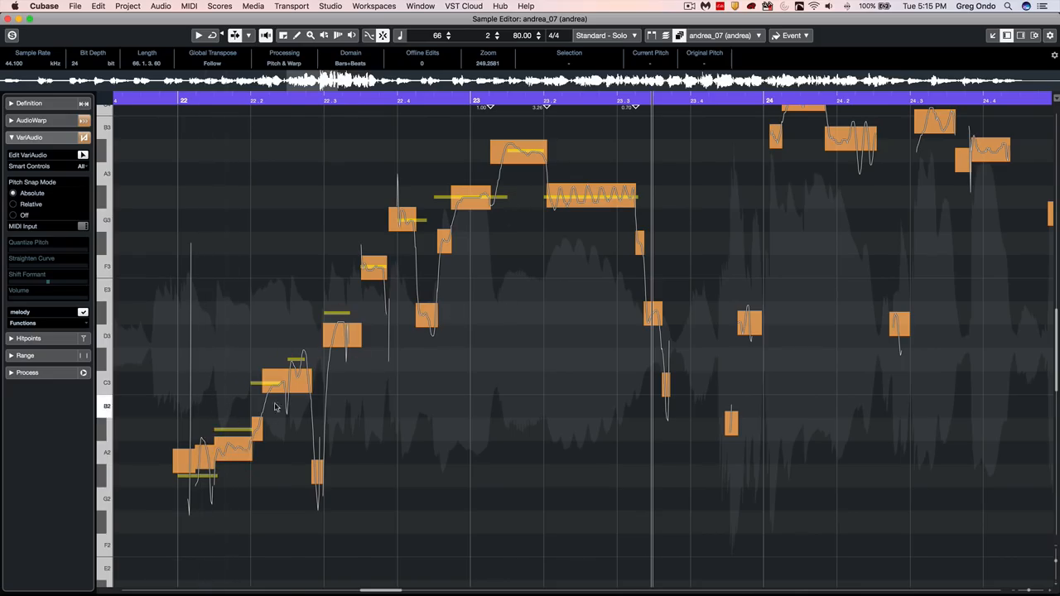
pyautogui.click(285, 383)
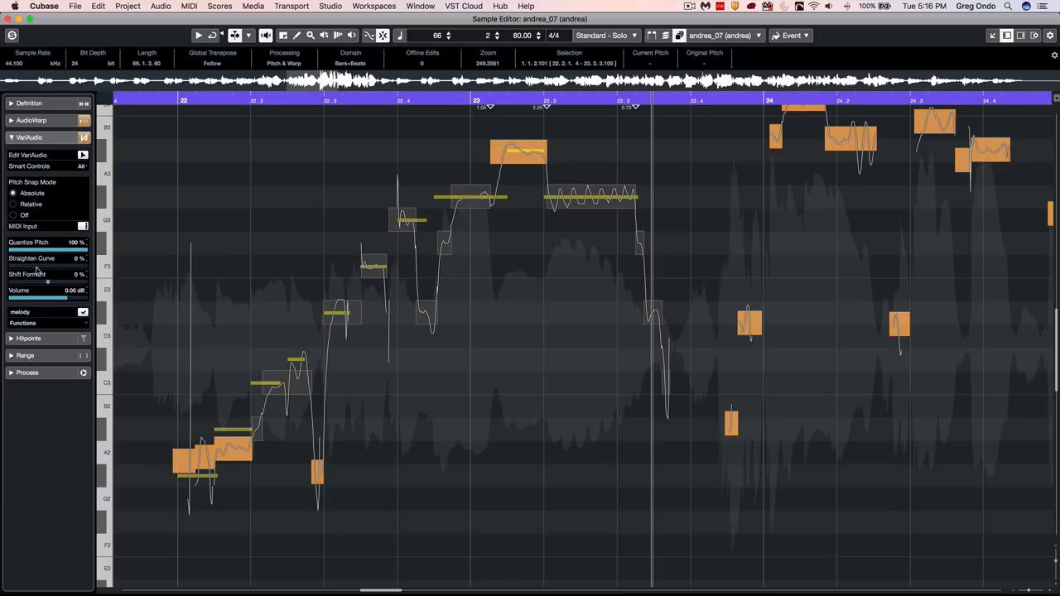
# - Straighten the phrase curves to 37%, shift formants 14%, and cancel out of Extract MIDI options
pyautogui.moveTo(8, 267); pyautogui.dragTo(39, 267)
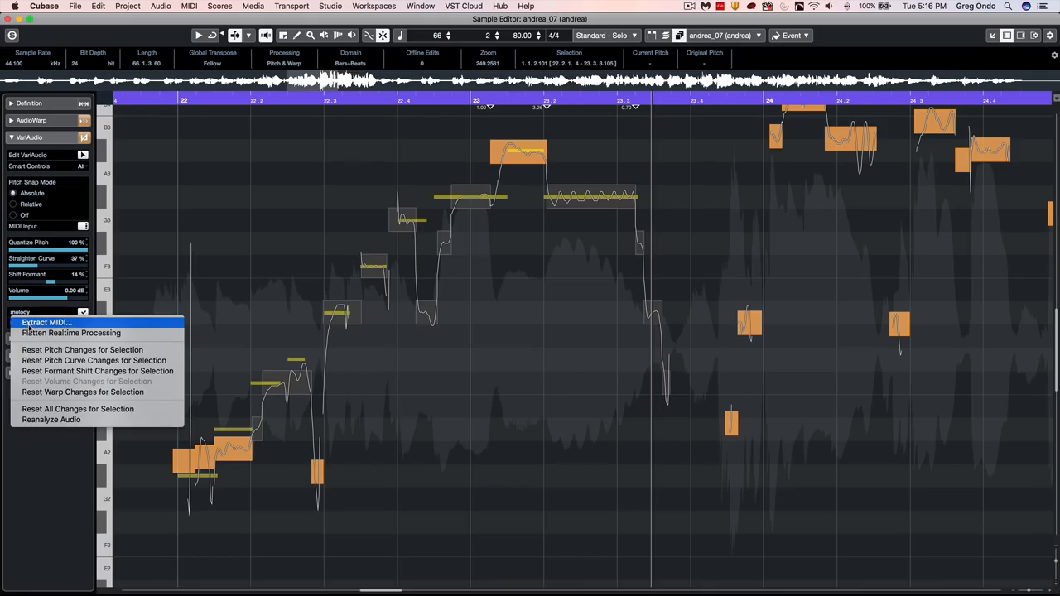
pyautogui.click(47, 323)
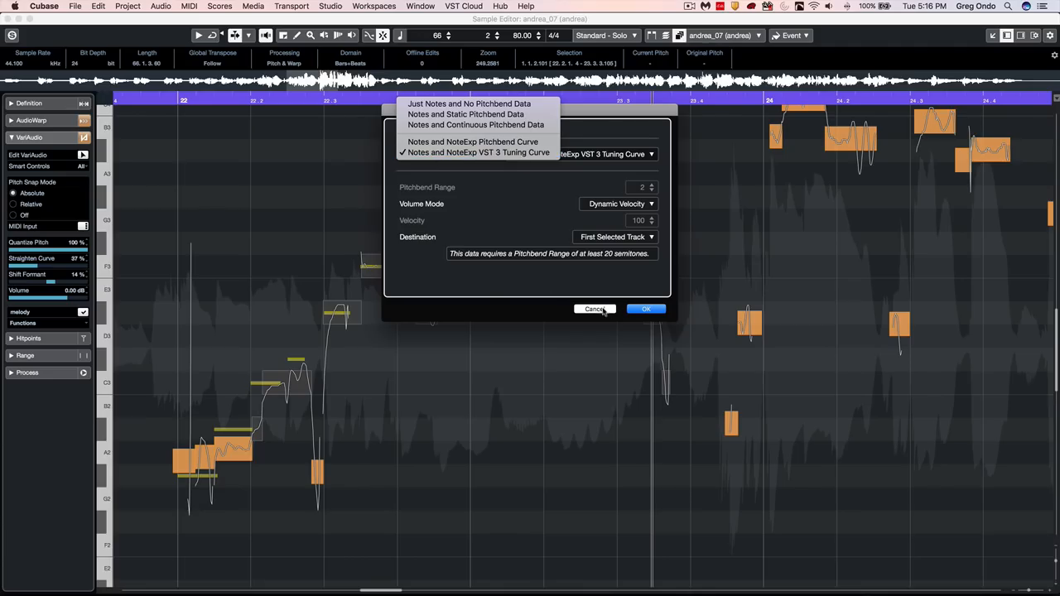
pyautogui.click(646, 309)
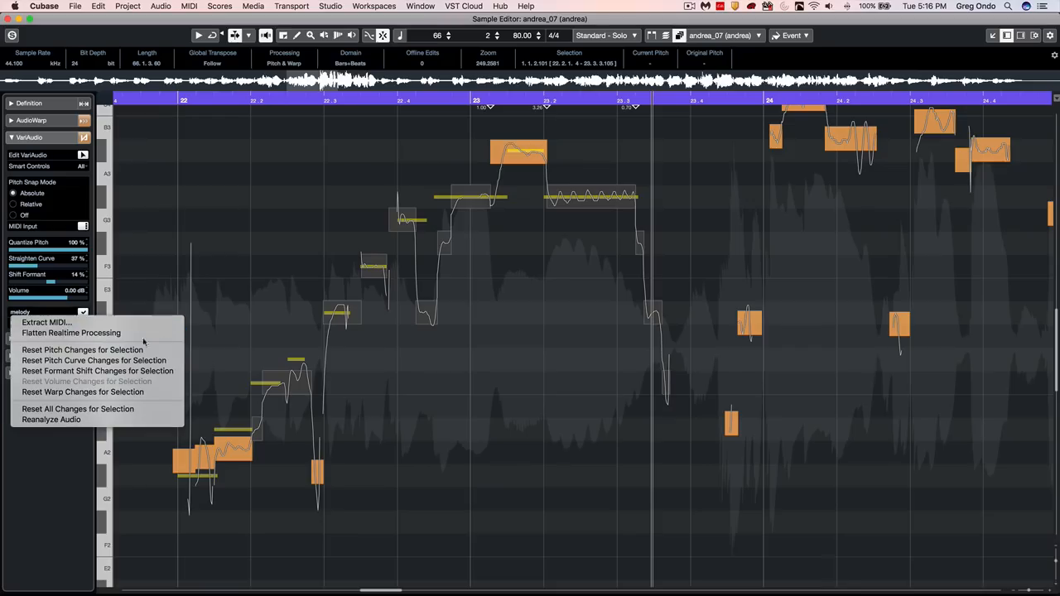
pyautogui.moveTo(93, 349)
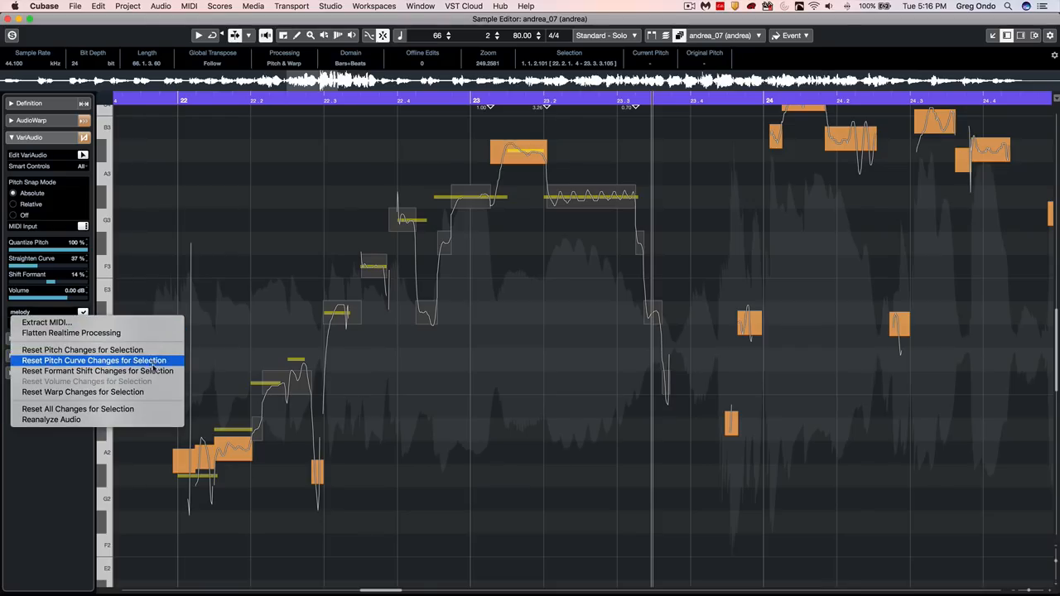
pyautogui.moveTo(97, 371)
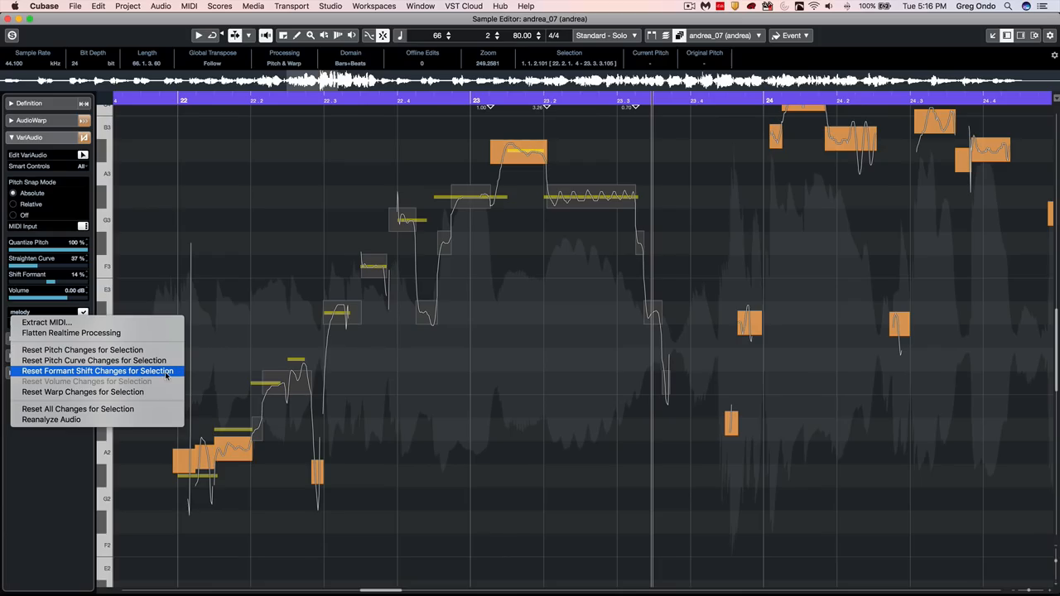
pyautogui.moveTo(155, 384)
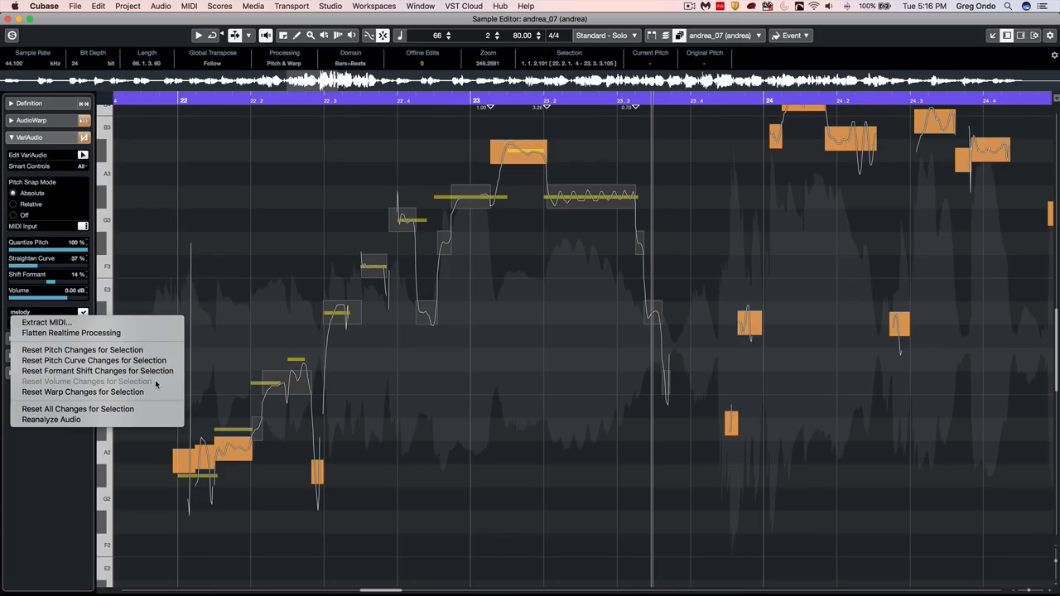